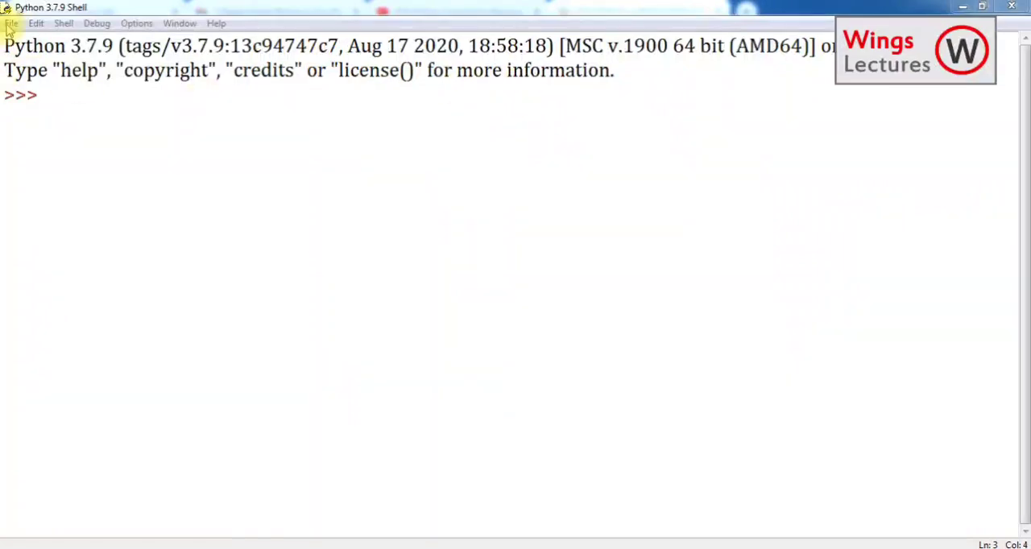
Step: Start a new blank script window from the shell's File menu
click(11, 23)
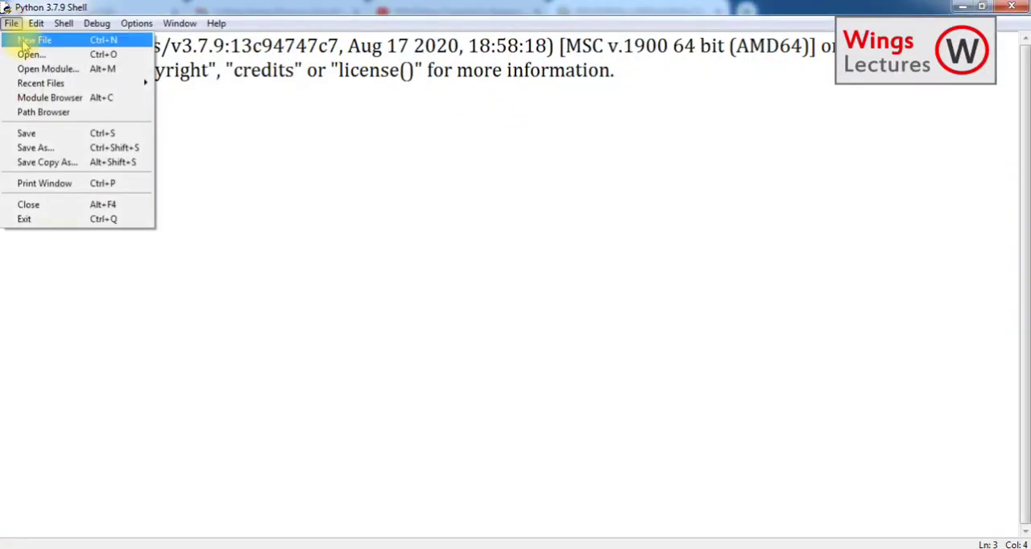
click(33, 41)
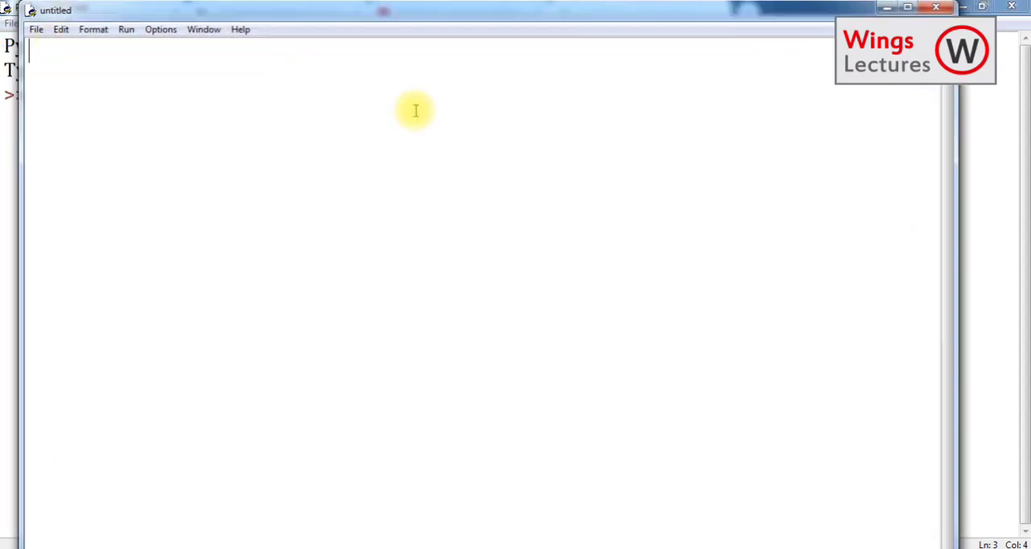
mouse_move(413, 84)
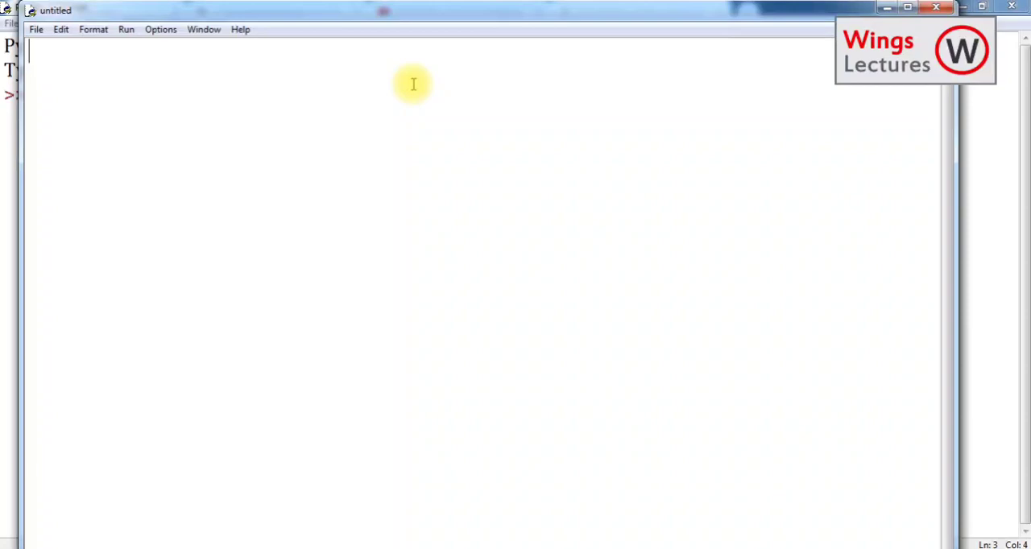
Step: Write the lines x=input() and y=input() to read two values
text(x=)
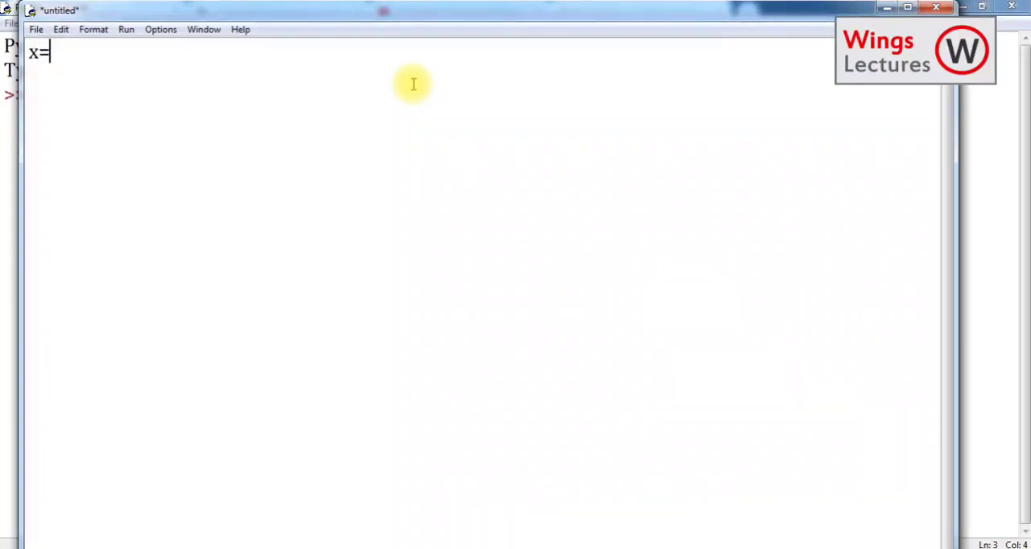
text(inpi)
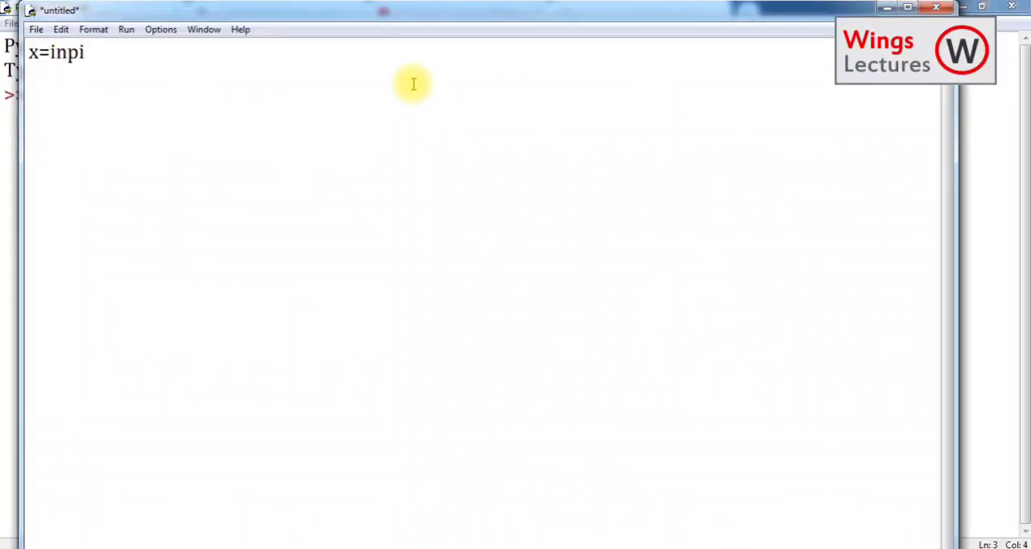
text(t)
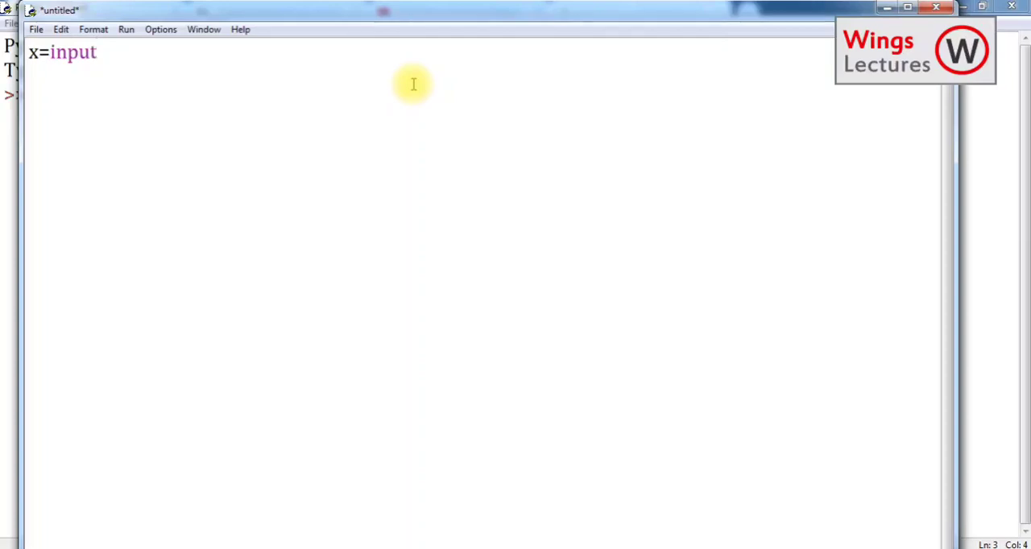
text(())
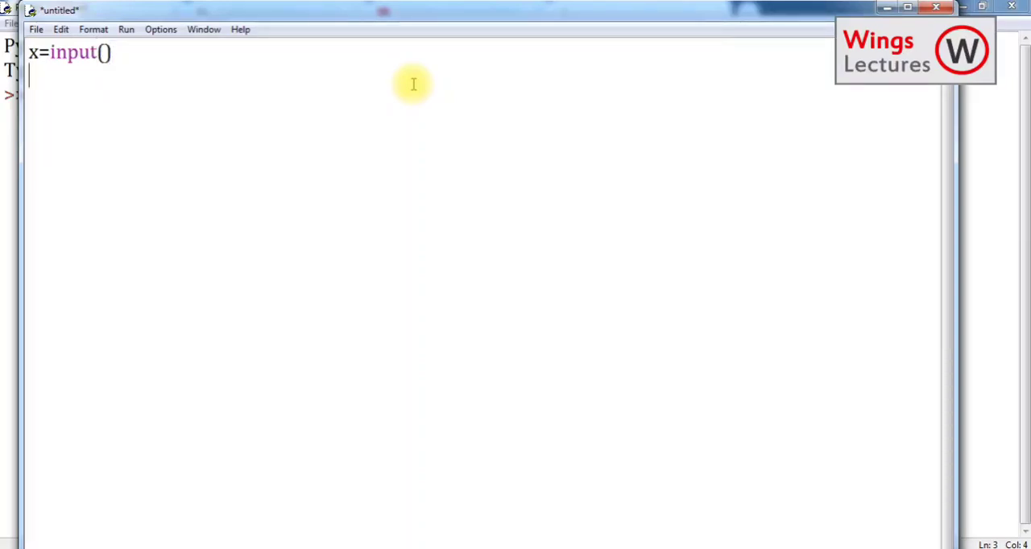
text(y=)
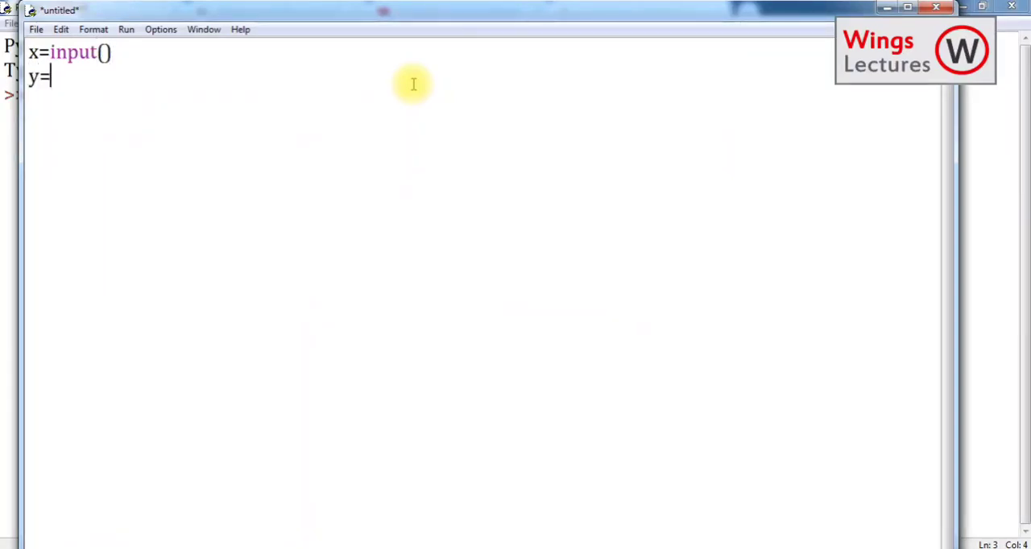
text(input)
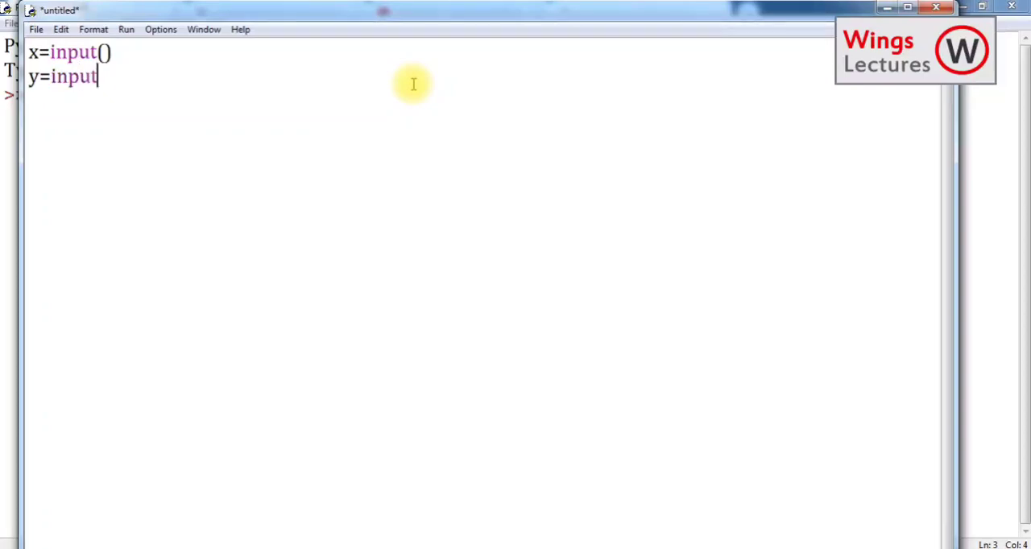
text(())
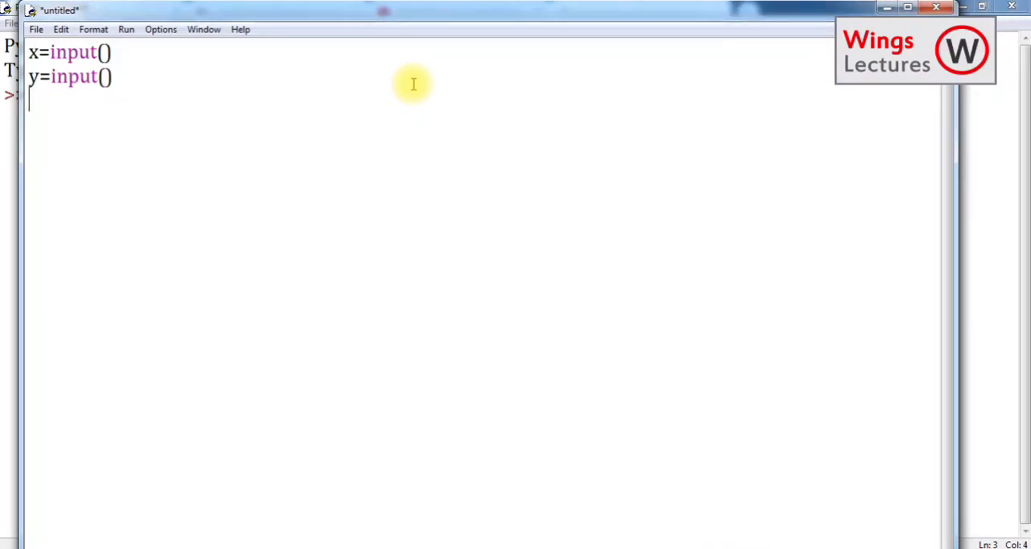
Step: Add z=x+y and print(z), then begin saving the script
text(z=)
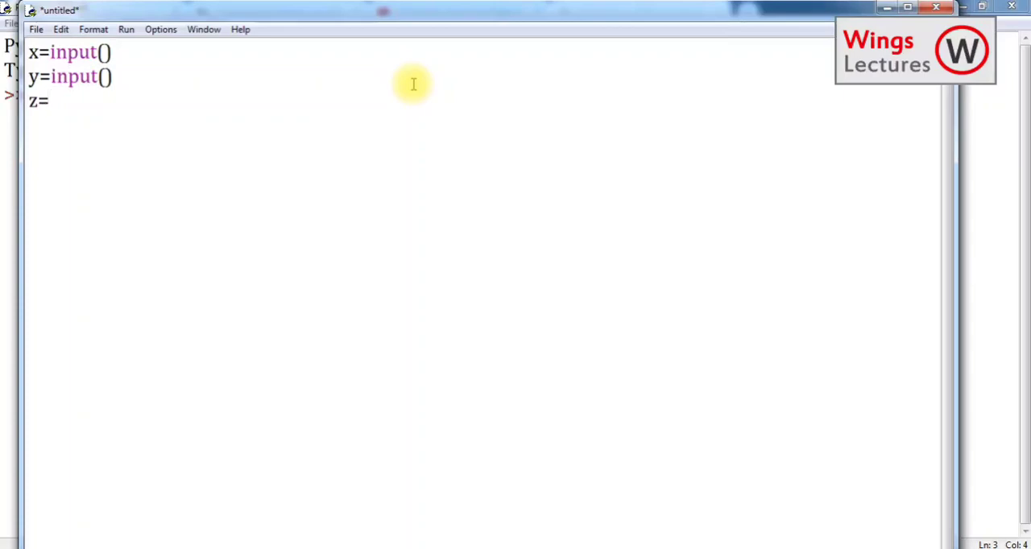
text(x)
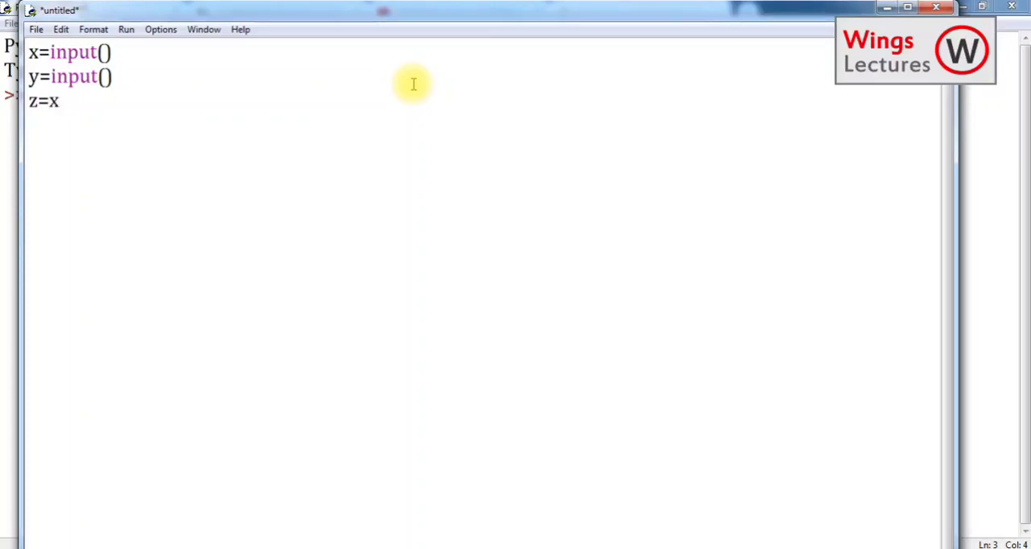
text(+y)
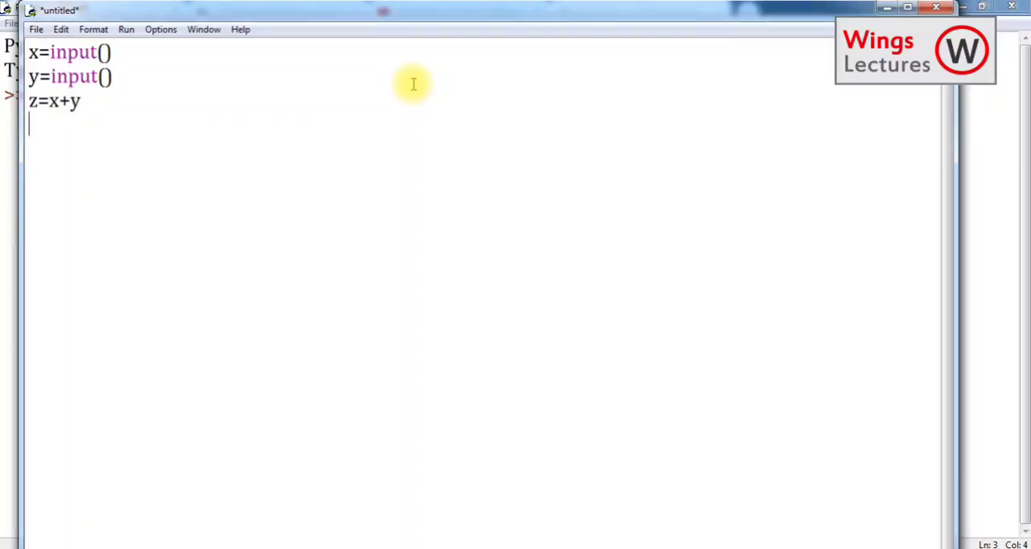
text(print)
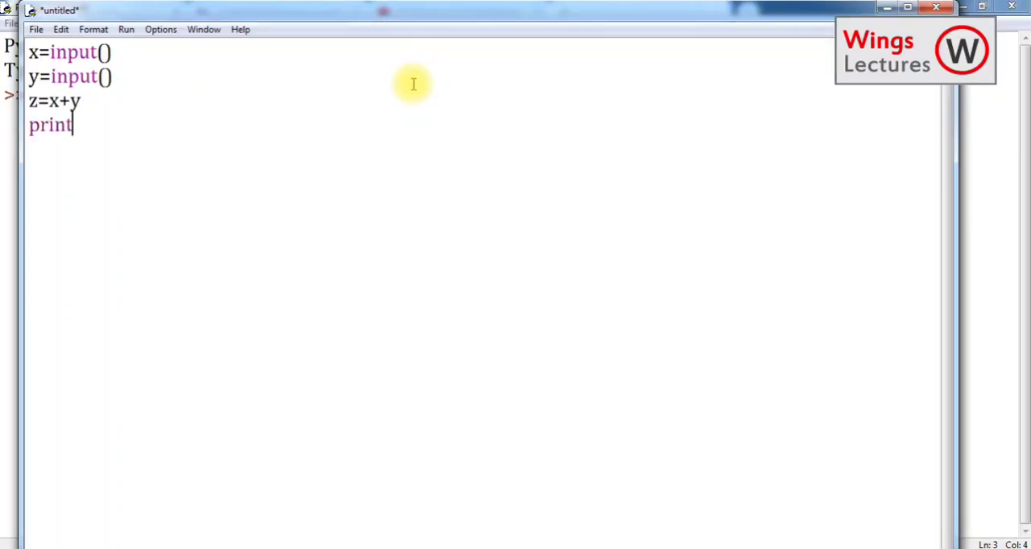
text(())
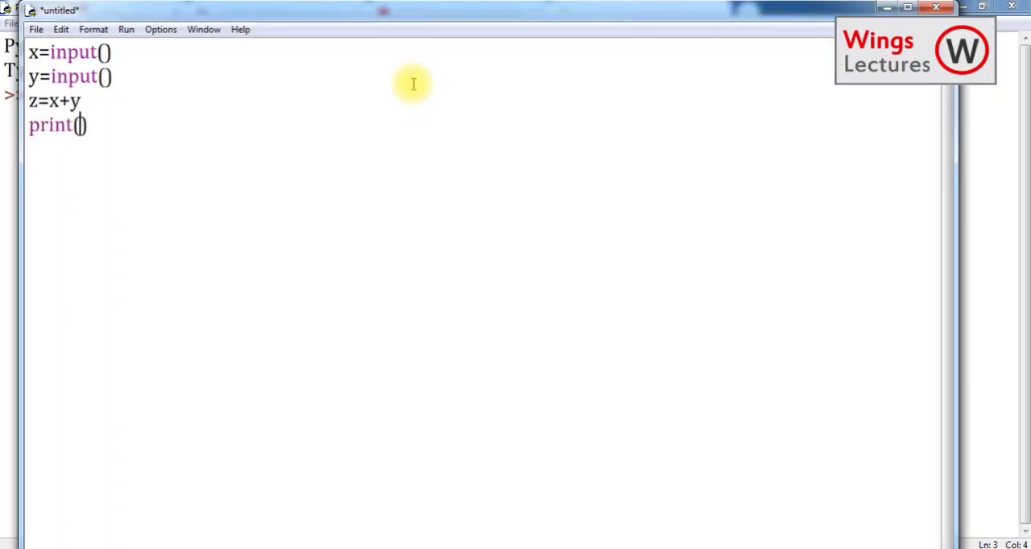
text(z)
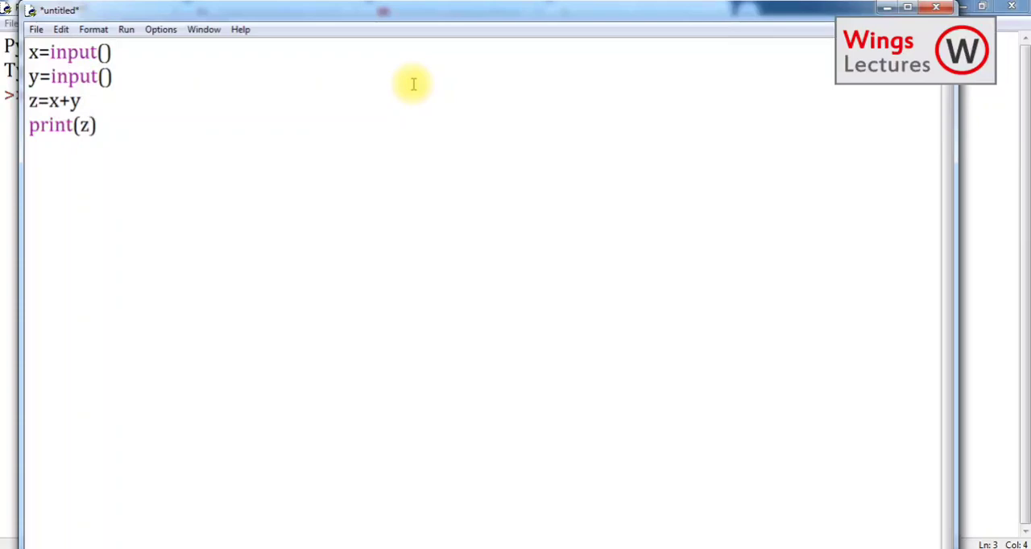
click(35, 29)
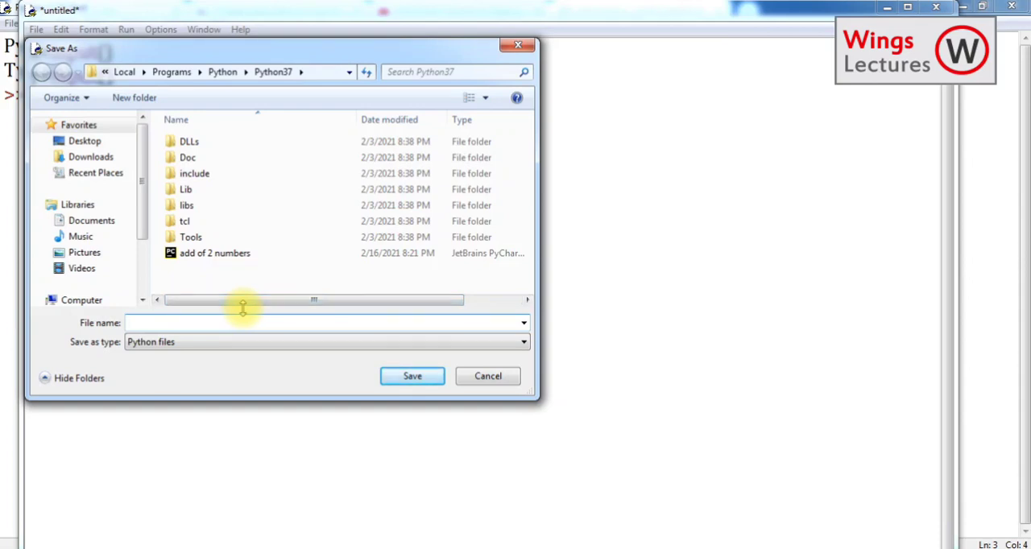
Step: Save the script as 'sum of 2 numbers.py' in the Python37 folder
text(sum of 2 numbe)
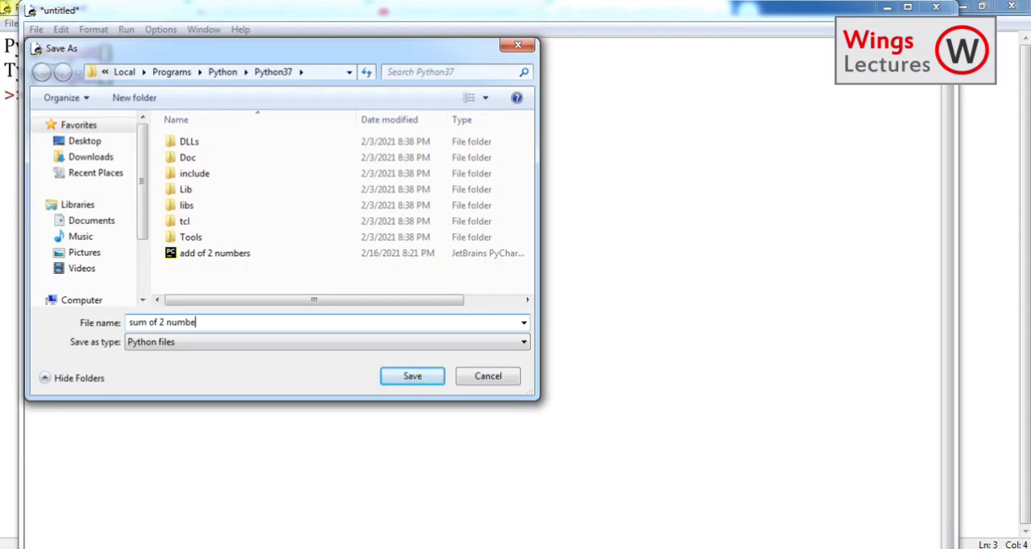
click(412, 375)
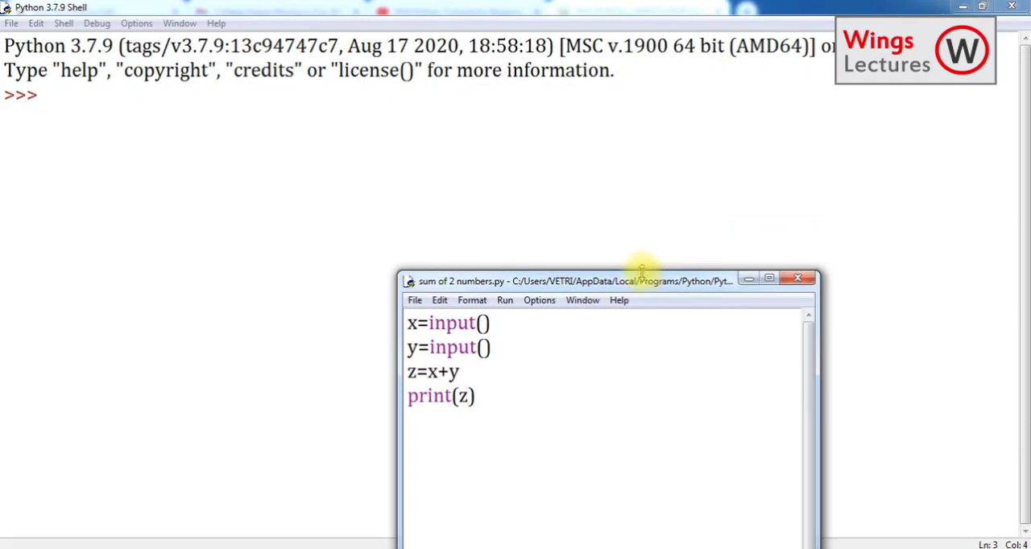
Step: Run the saved script with Run Module so the shell restarts awaiting input
drag(564, 280, 684, 109)
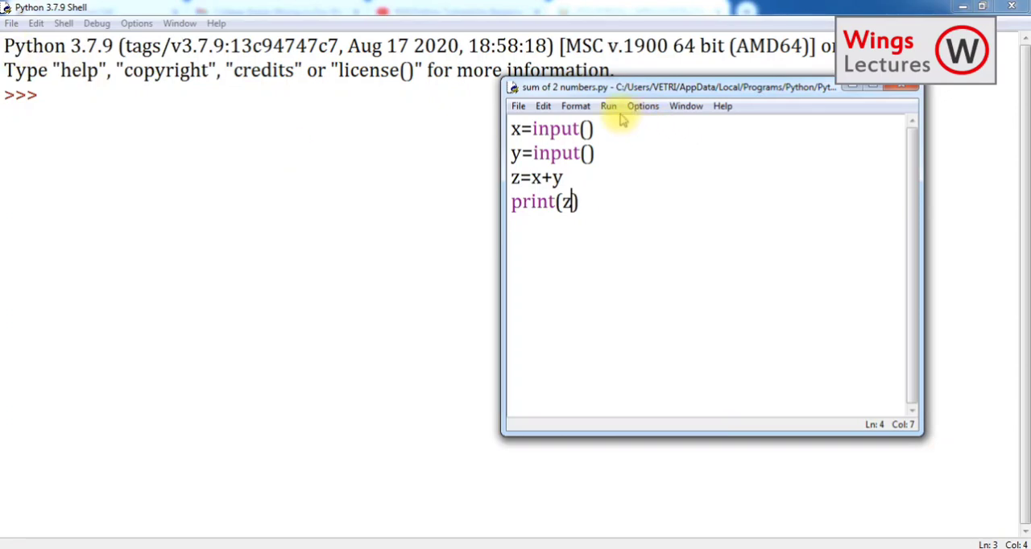
click(609, 106)
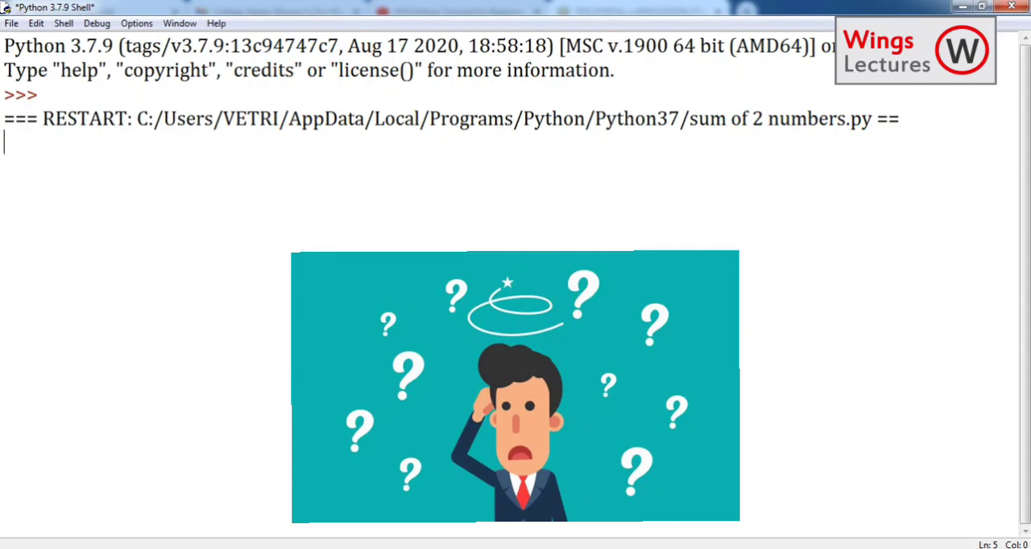
Step: Enter 2 and 3 at the prompts, getting 23 printed as joined text
text(2)
text(3)
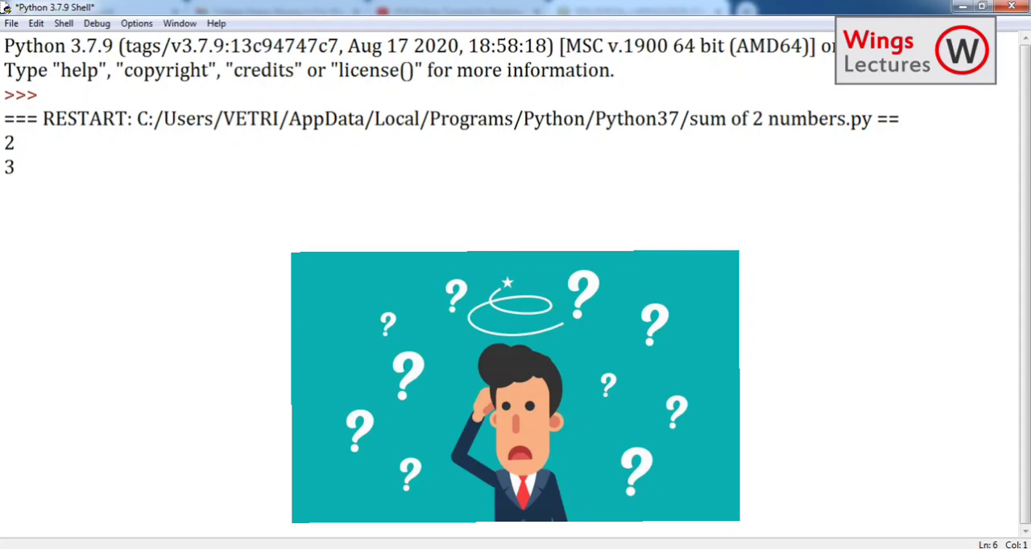
key(Return)
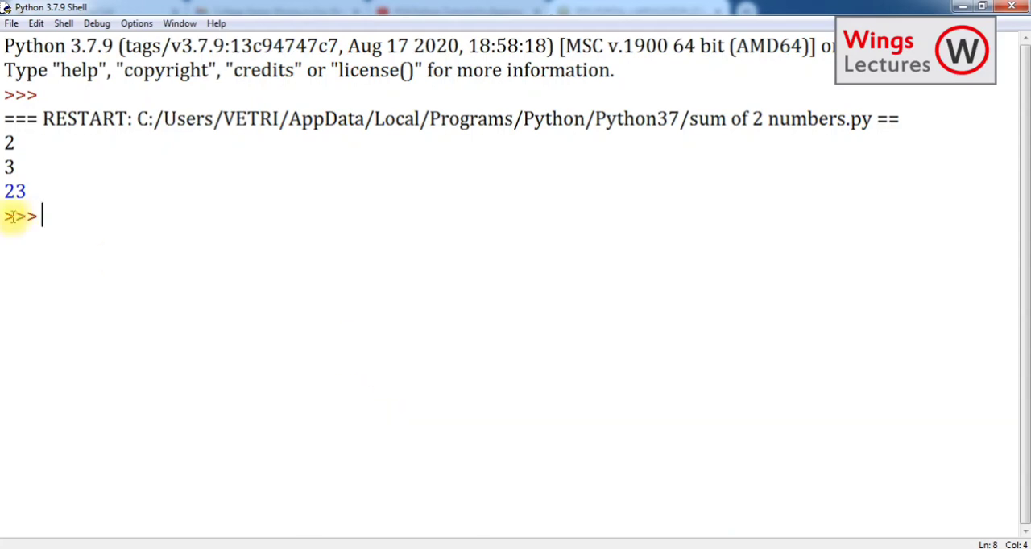
mouse_move(49, 191)
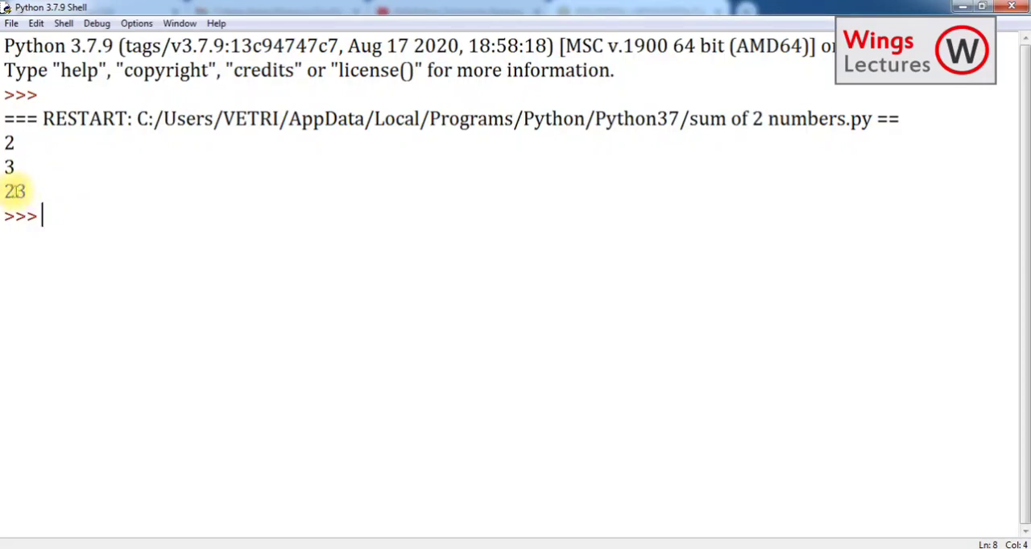
mouse_move(87, 192)
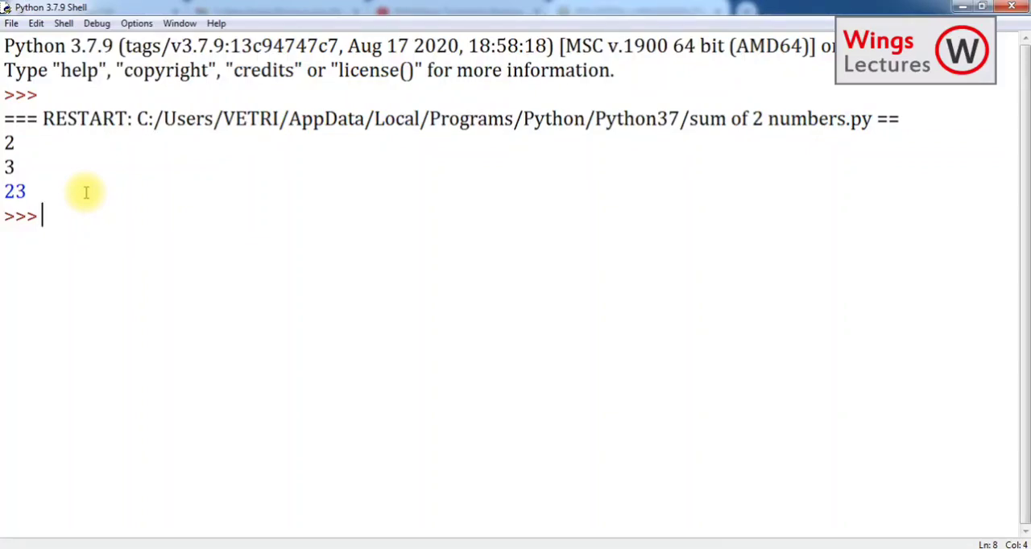
text(vetri)
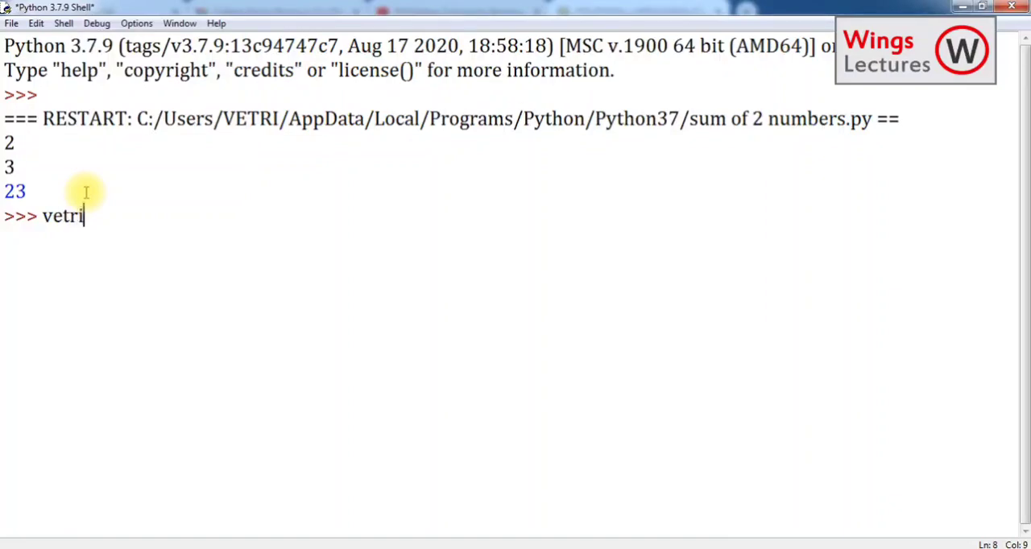
key(backspace)
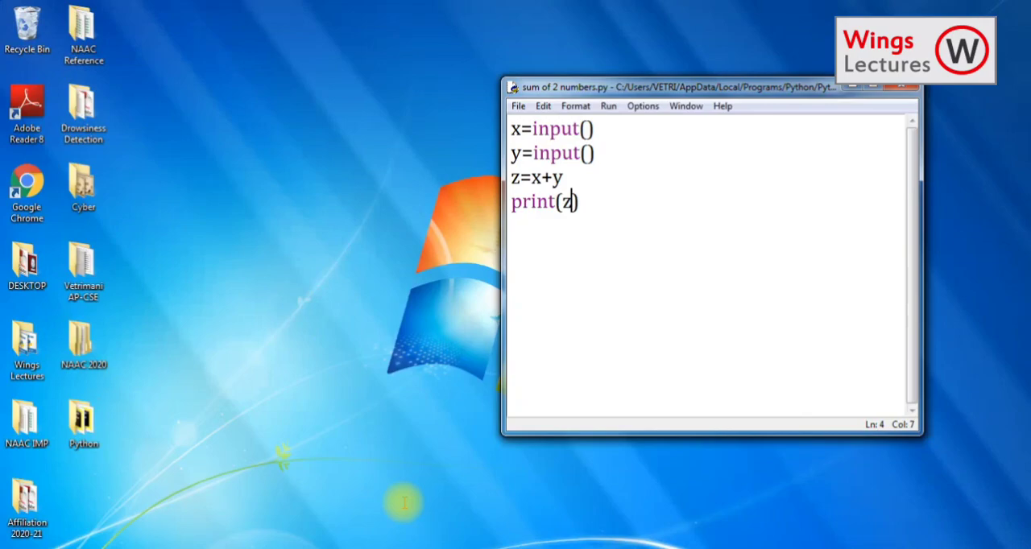
Step: Rerun the script with inputs vetri and mani, printing vetrimani
click(609, 107)
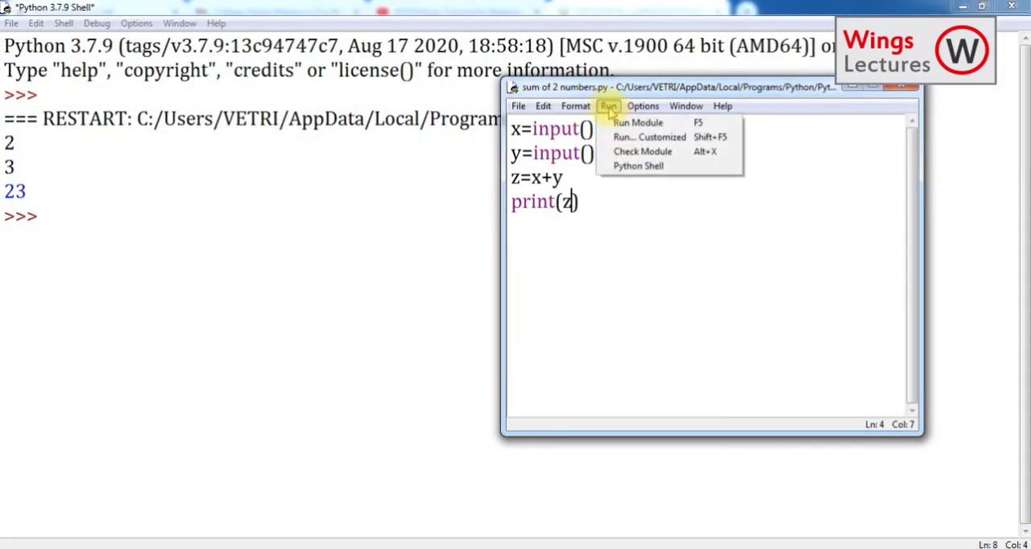
click(638, 123)
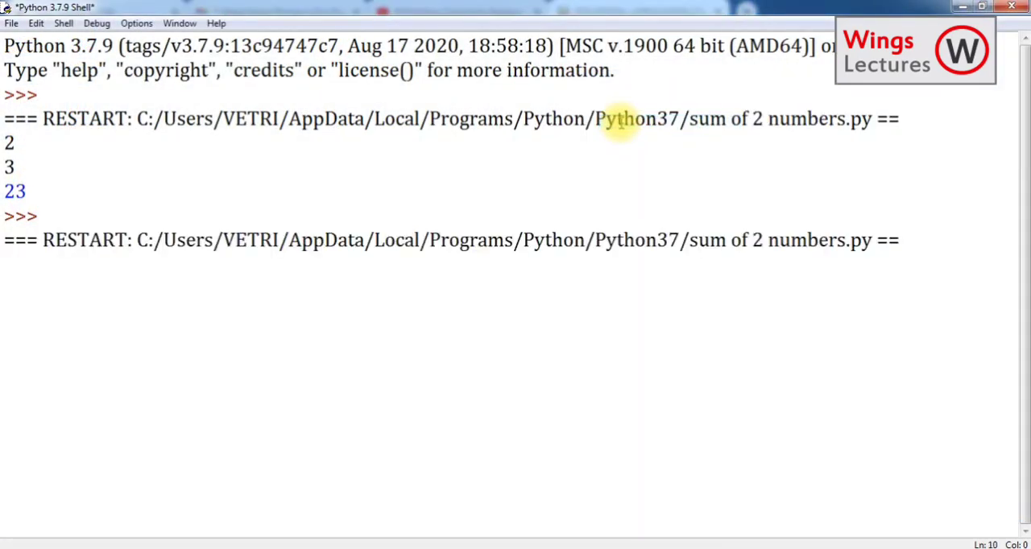
text(vetri)
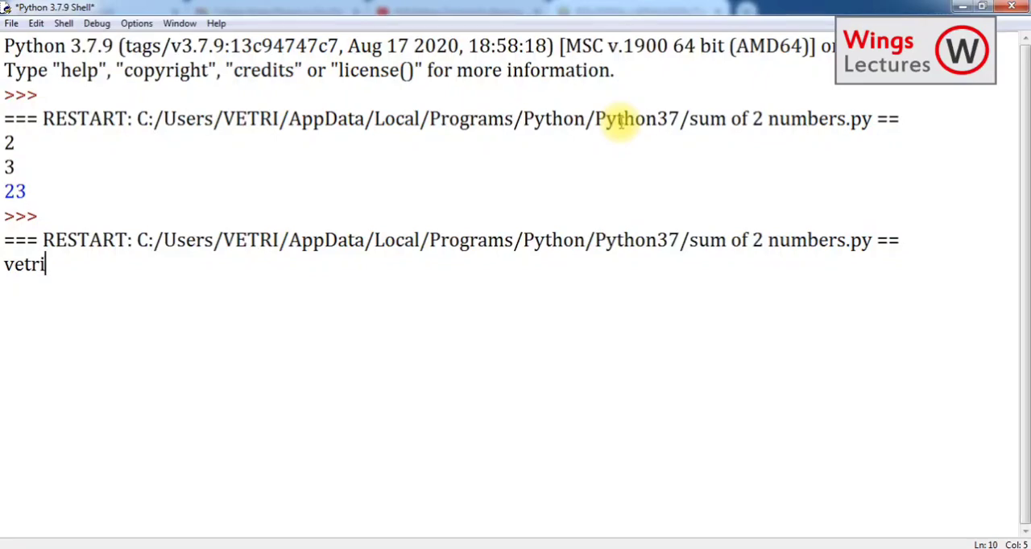
text(mani)
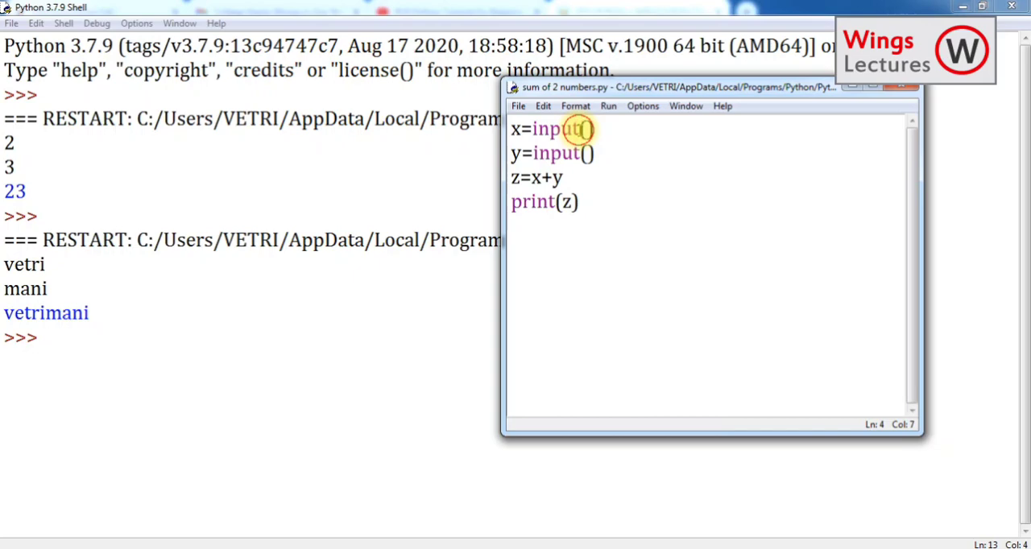
Step: Wrap both input() calls in int() so x and y become integers
click(580, 129)
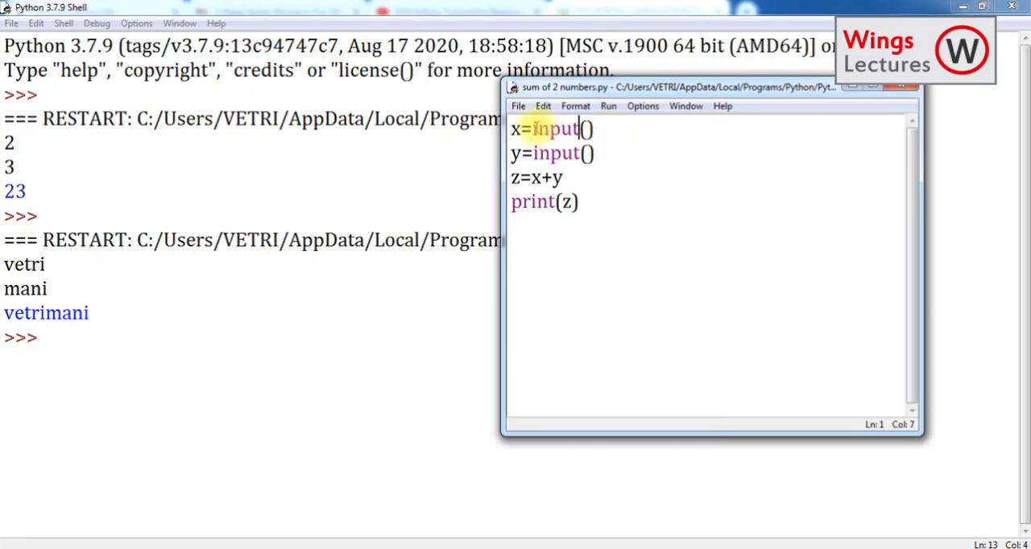
click(525, 129)
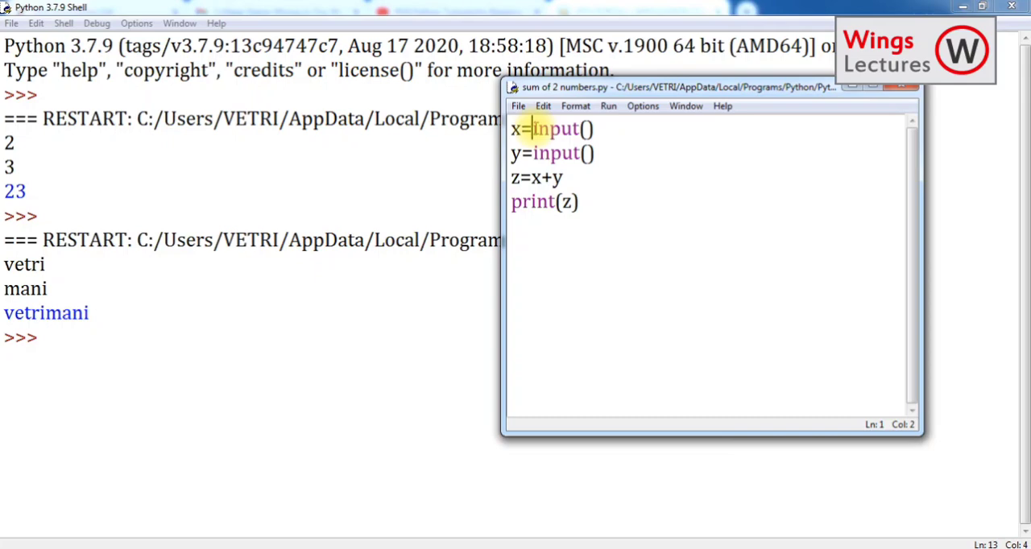
text(int)
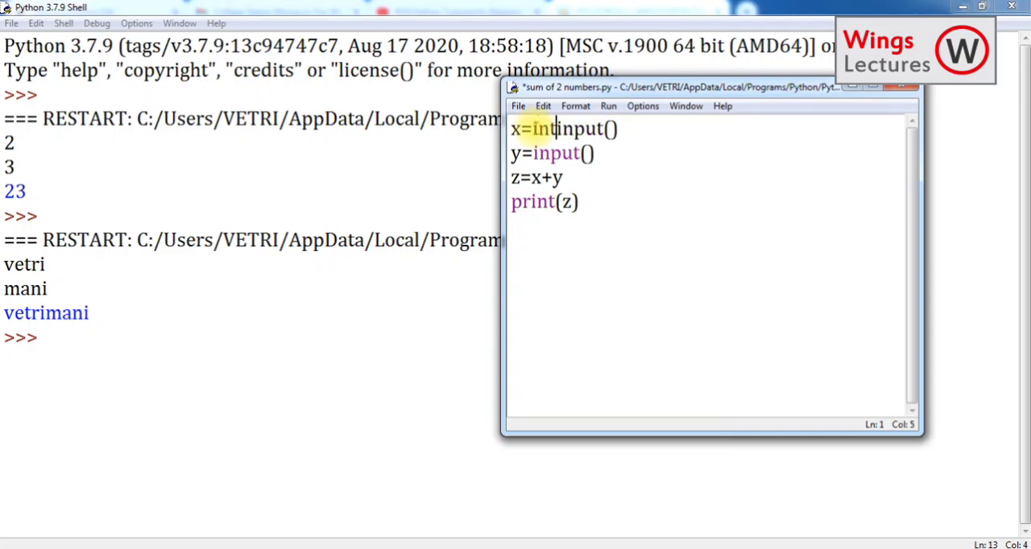
text(()
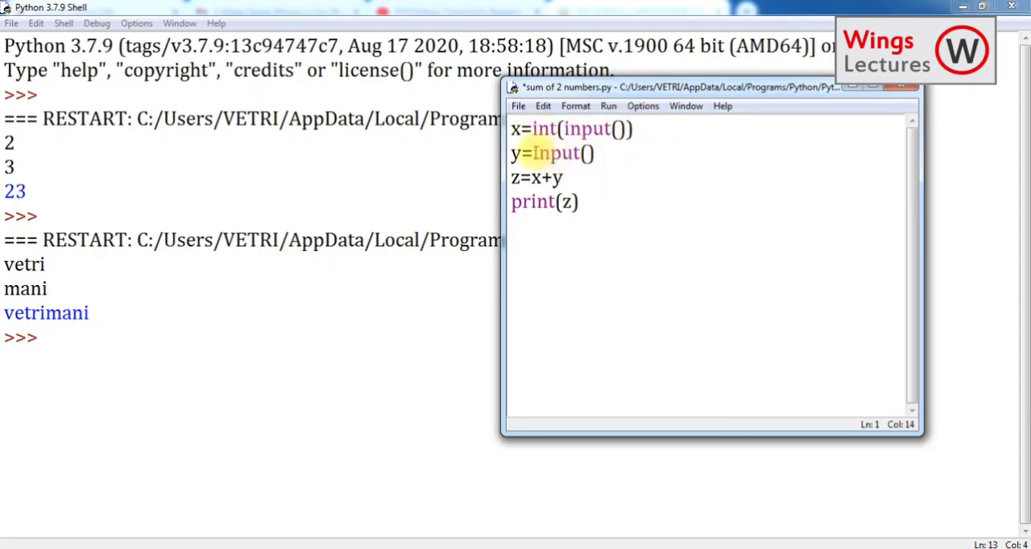
text(Int)
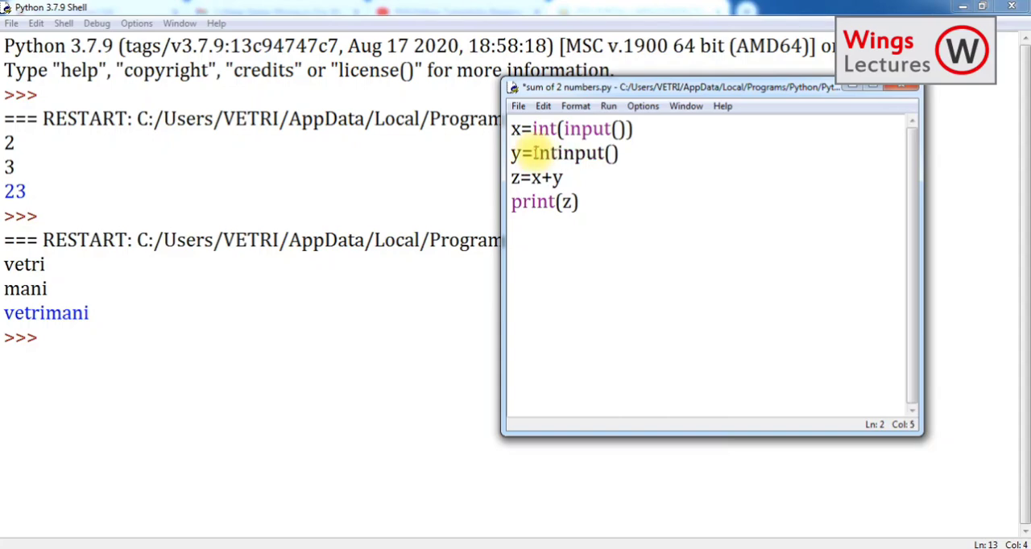
text(()
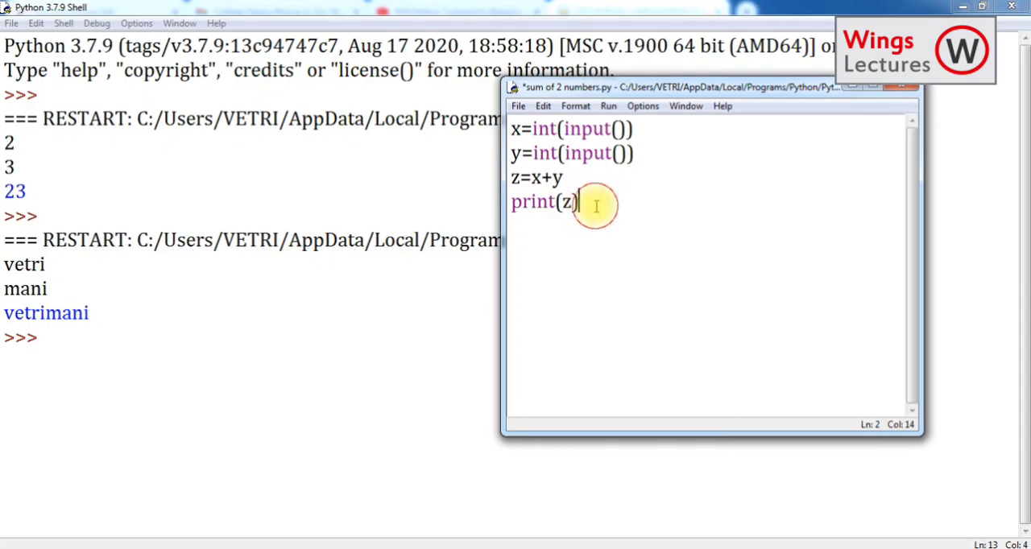
Step: Save and rerun the int() version, entering 2 and 3 to print 5
click(577, 202)
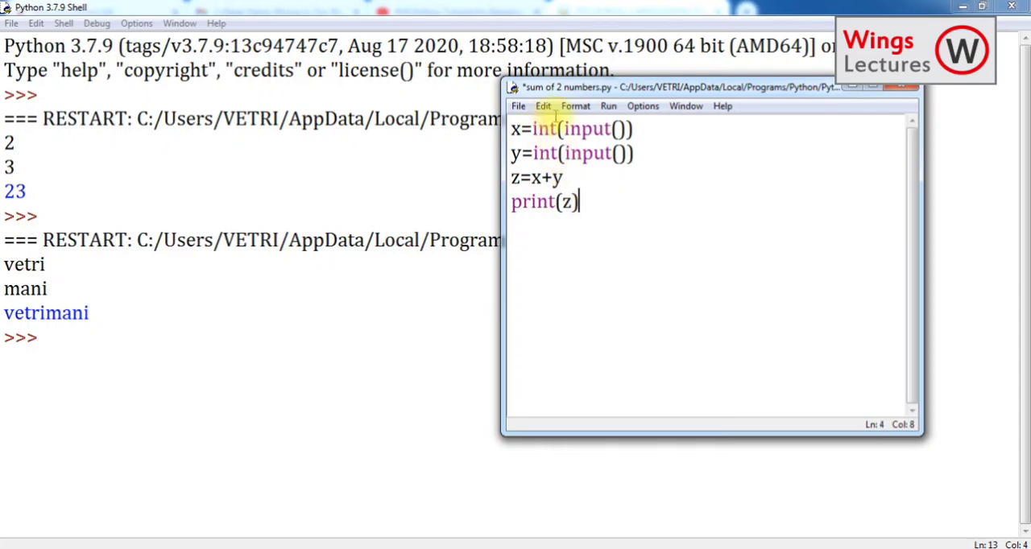
click(609, 106)
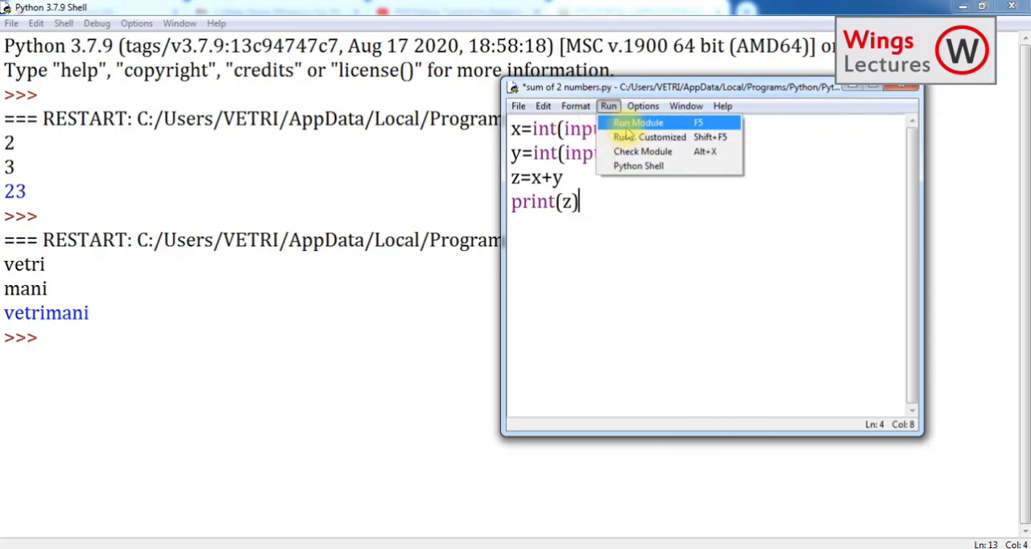
click(638, 122)
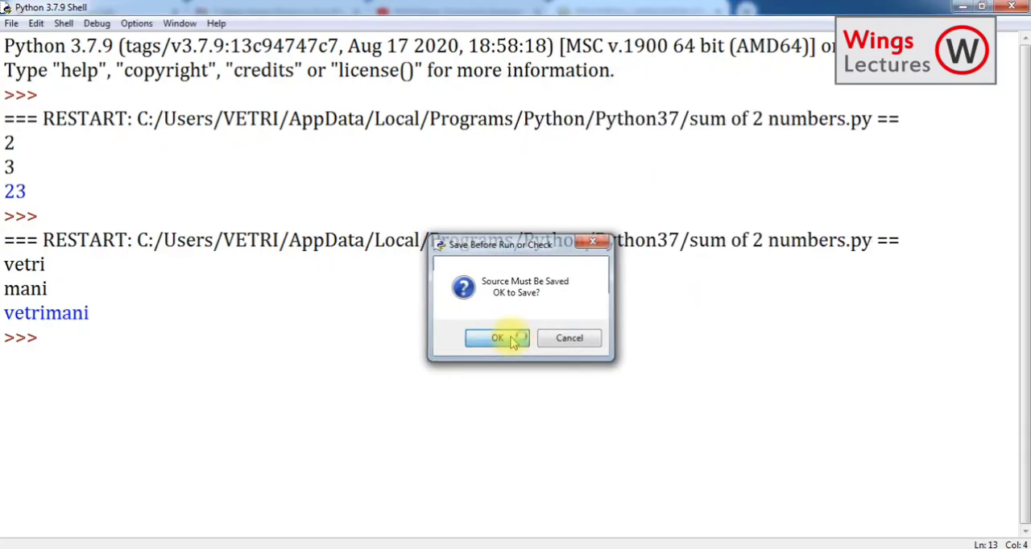
click(496, 338)
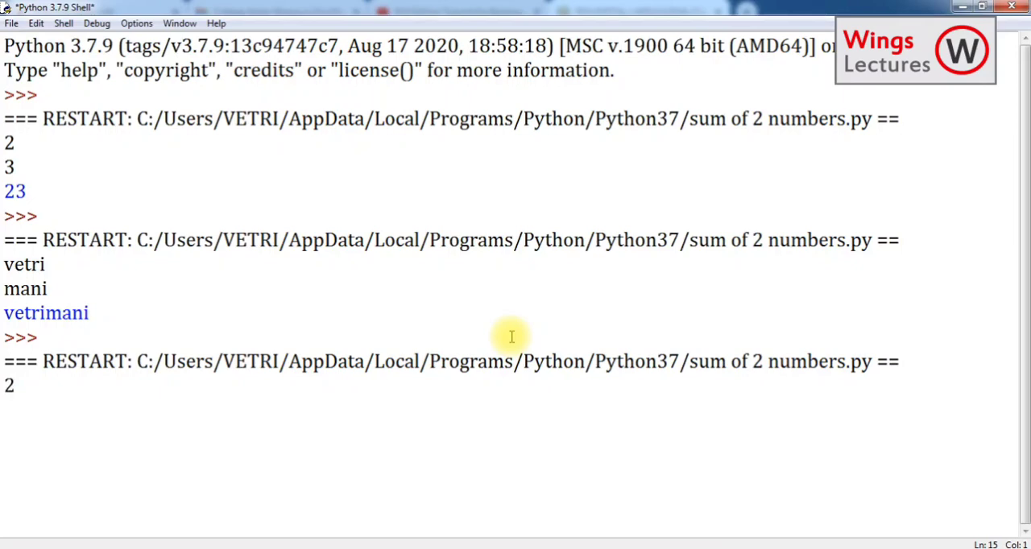
text(3)
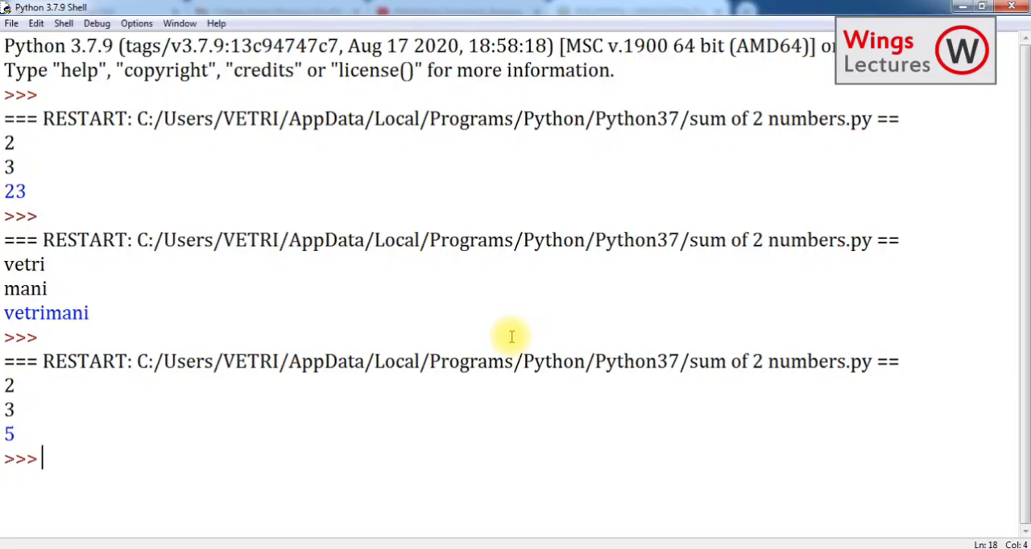
mouse_move(615, 480)
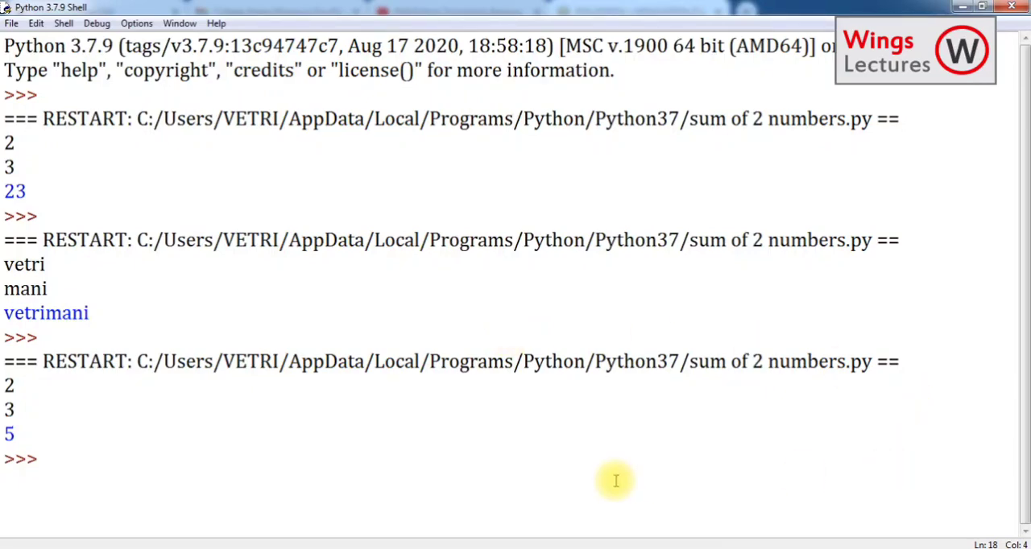
Step: Give the first input the prompt "Enter the value for X"
click(380, 491)
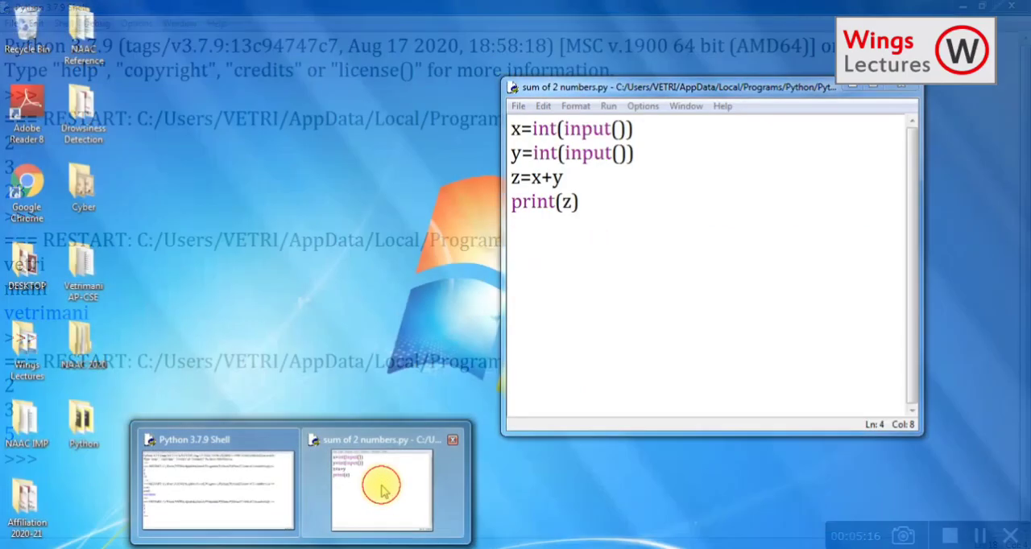
click(217, 487)
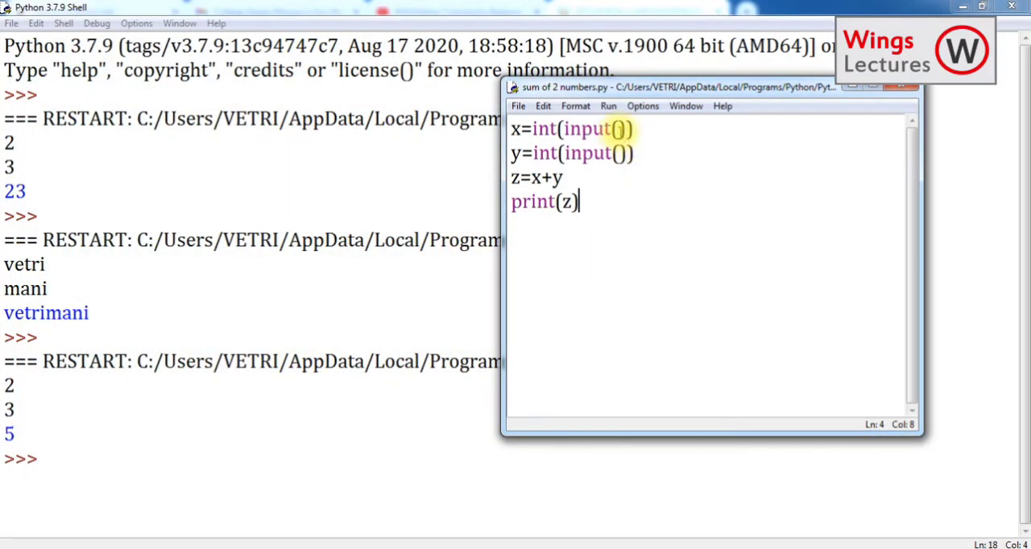
click(620, 129)
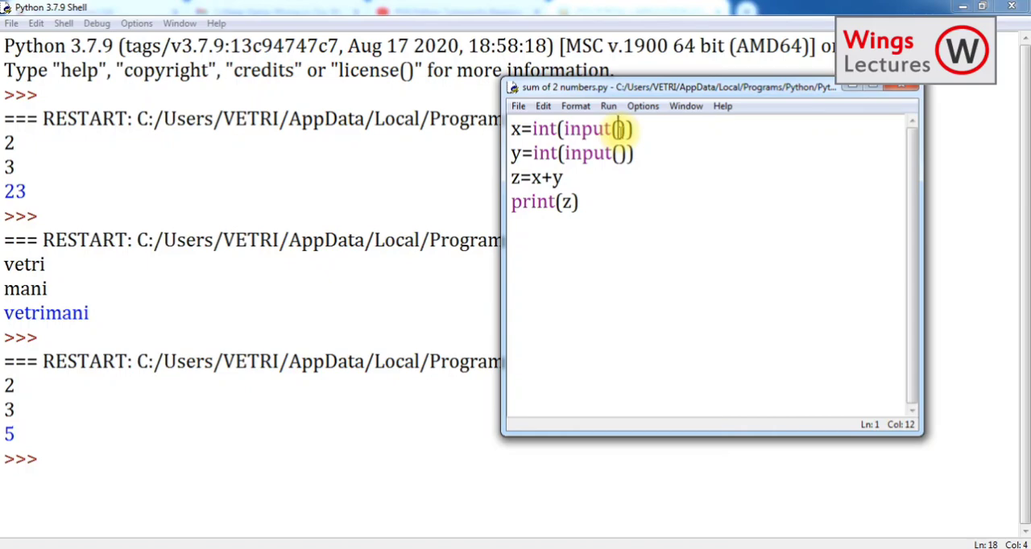
text("")
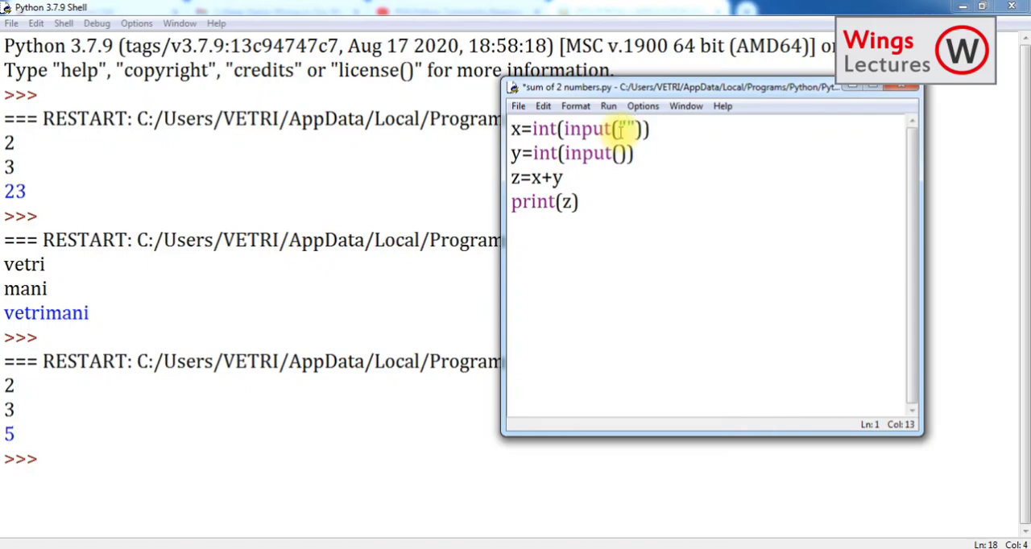
text(Enter)
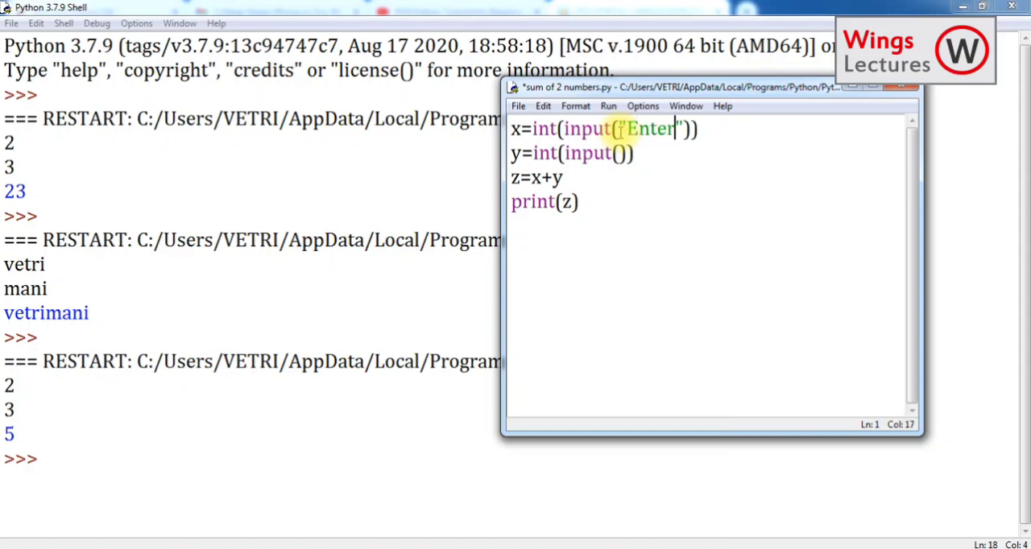
text(the)
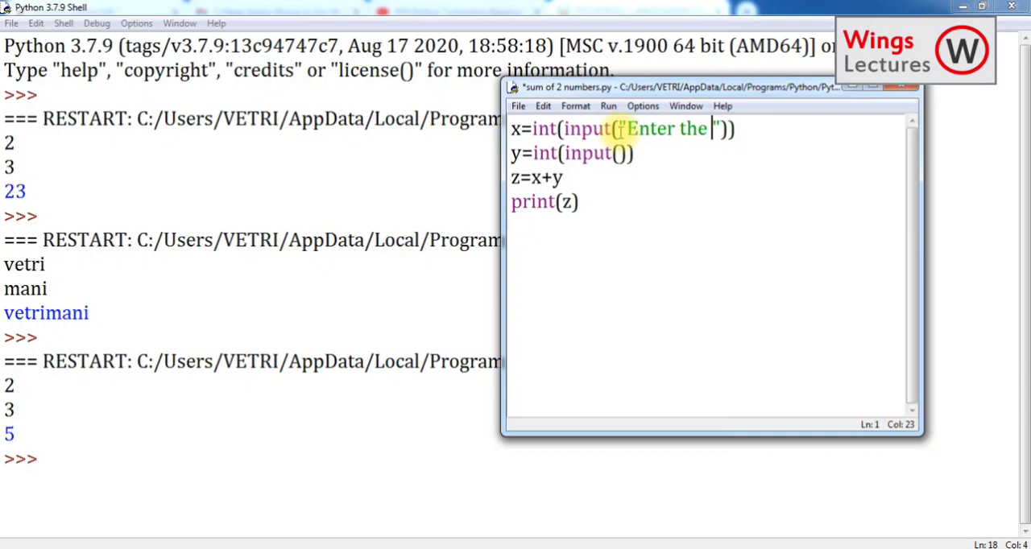
text(value)
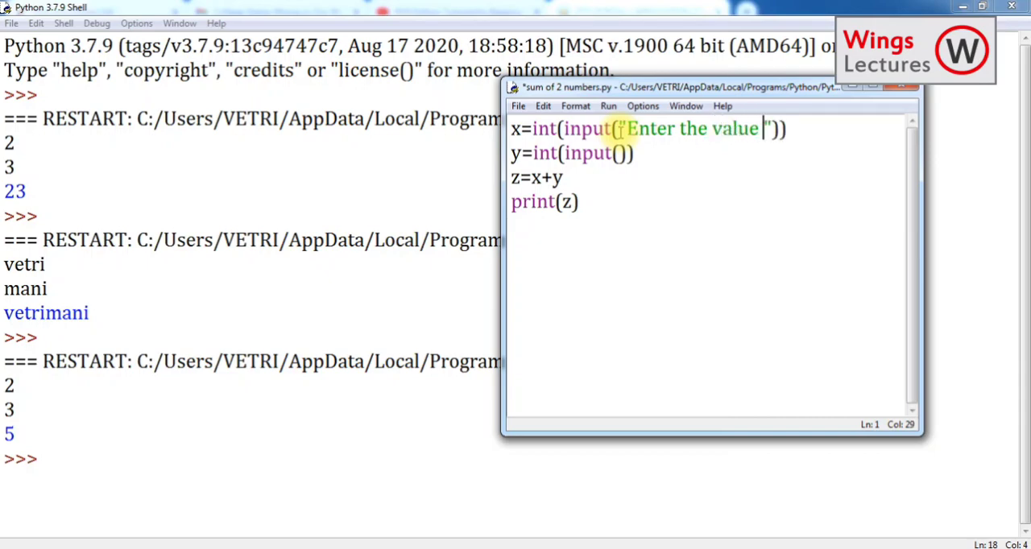
text(for X)
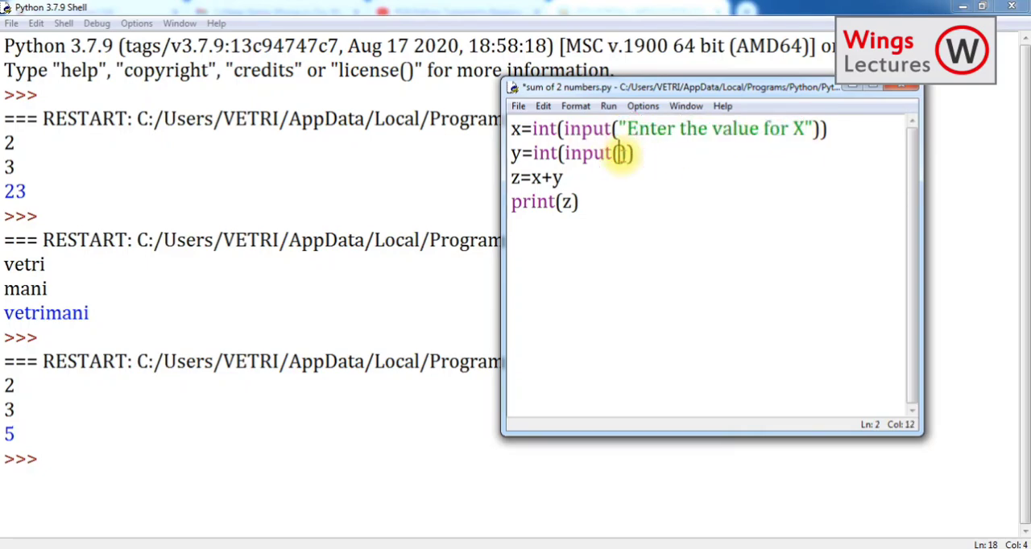
Step: Give the second input the prompt "Enter the value for Y"
text("")
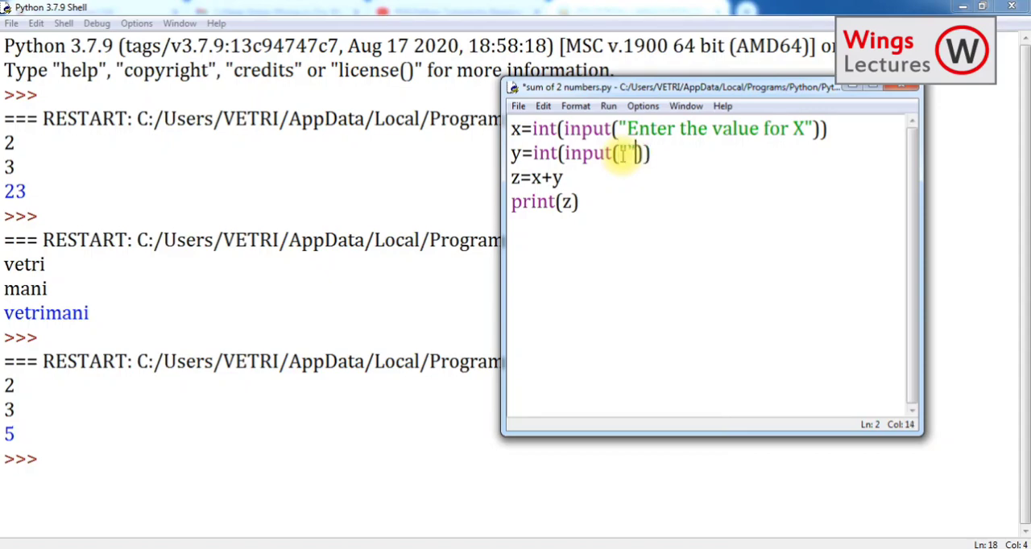
text(Enter the value for X)
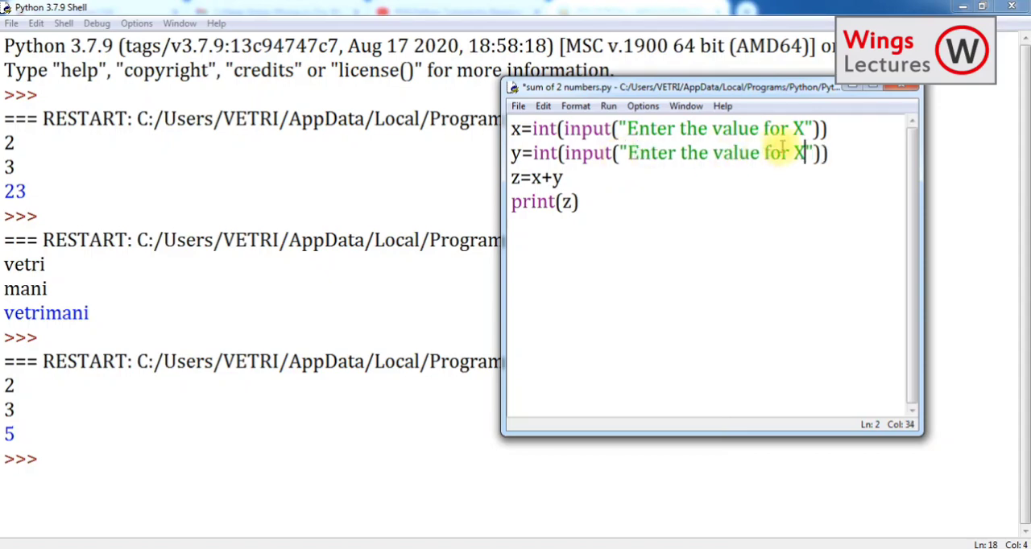
text(Y)
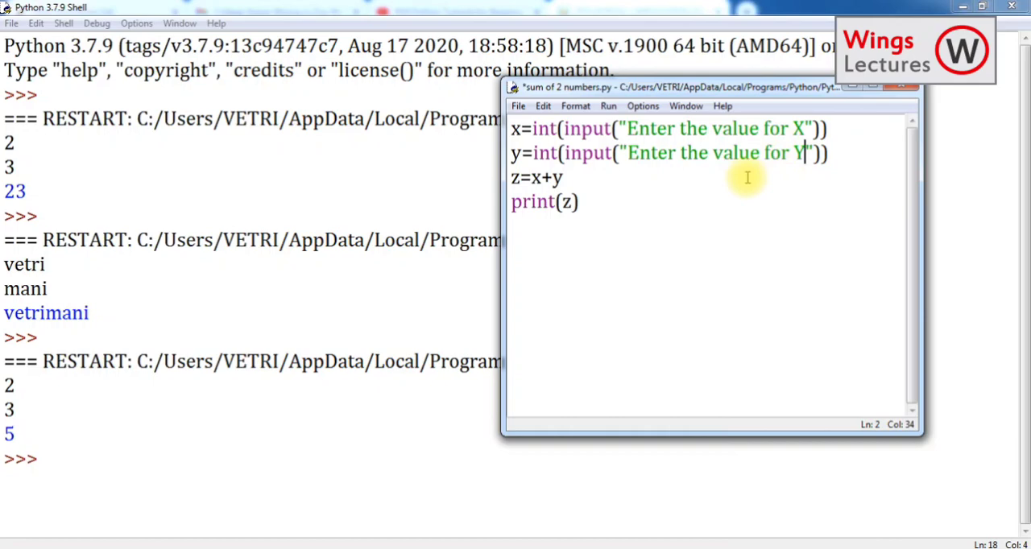
Step: Save and rerun the prompted script, entering 3 and 4 to print 7
click(609, 106)
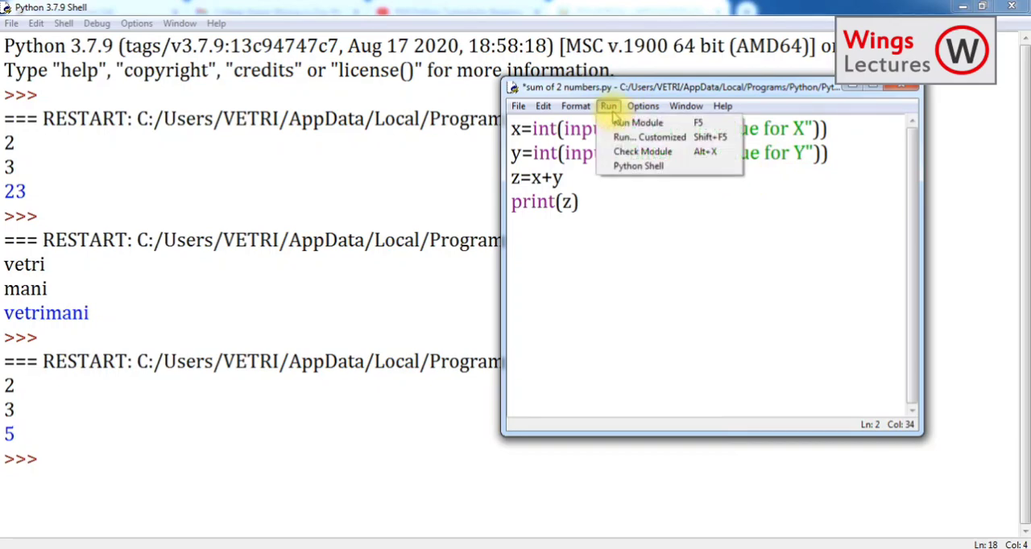
click(638, 122)
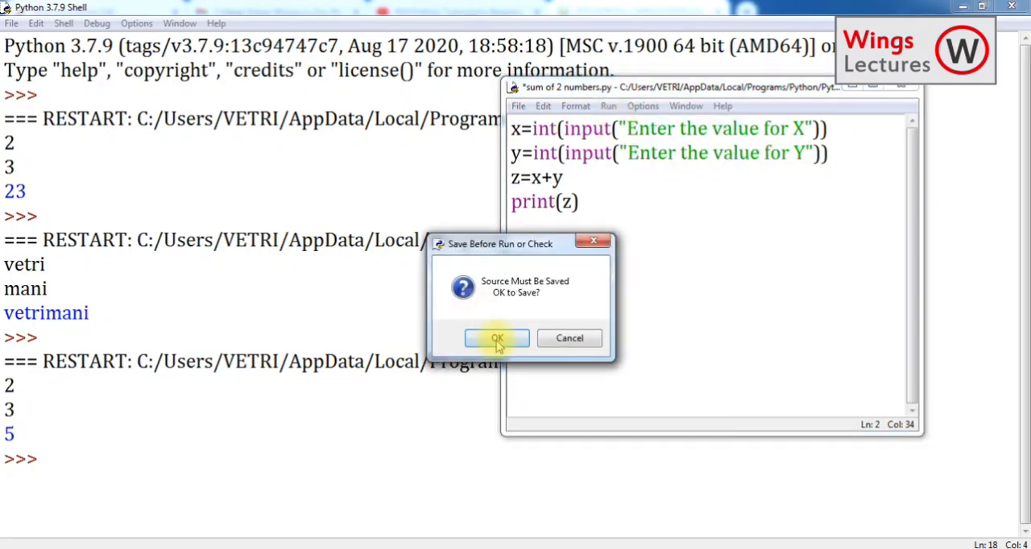
click(496, 338)
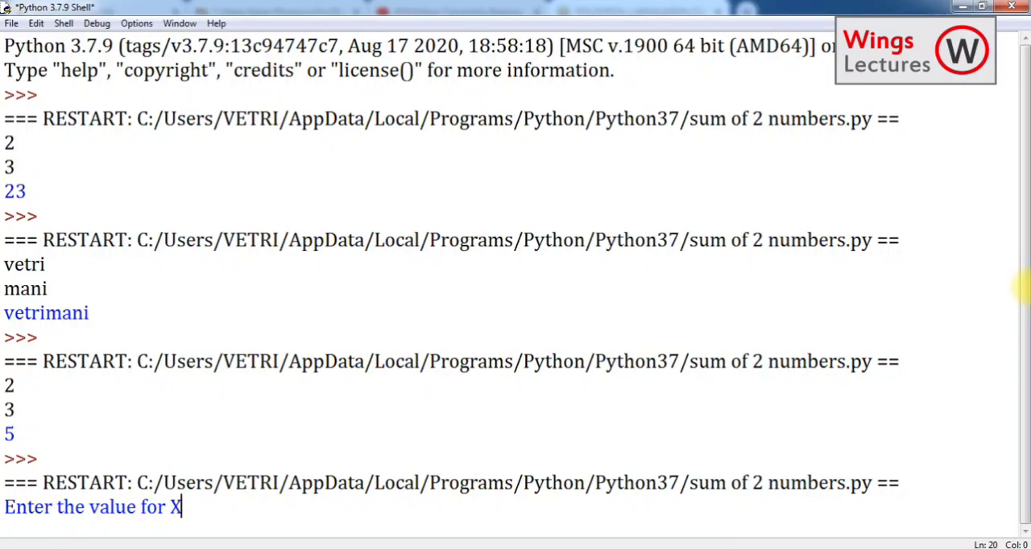
text(3)
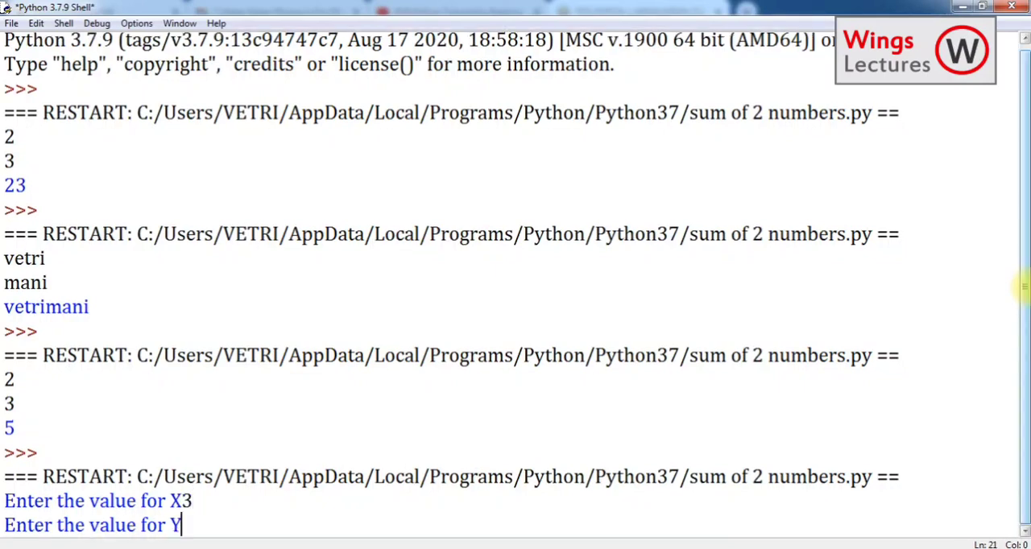
text(4)
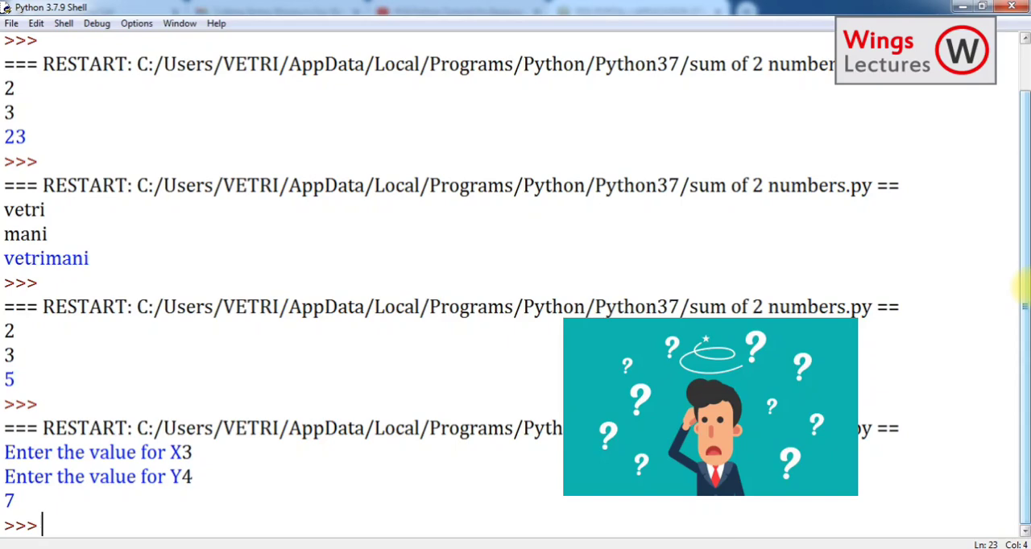
mouse_move(84, 482)
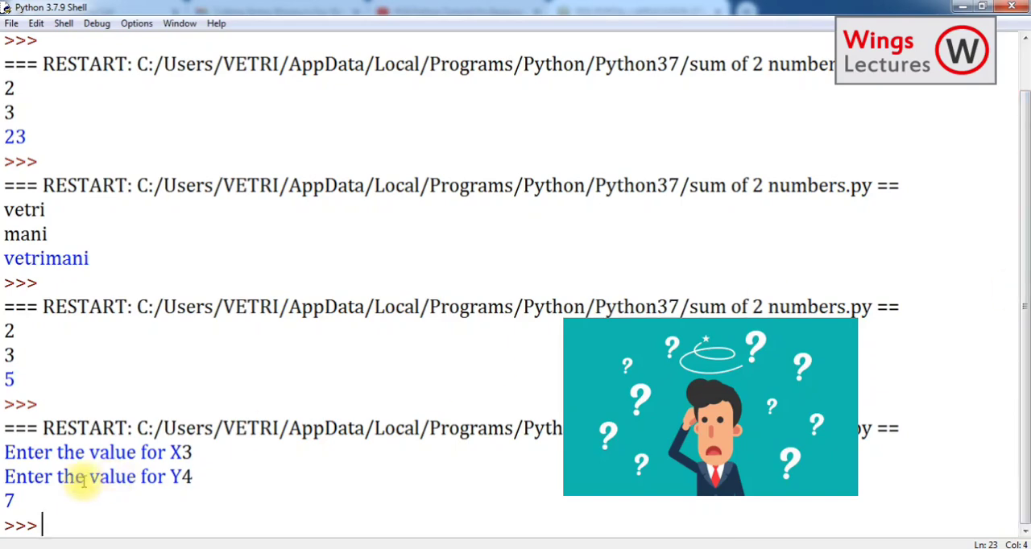
mouse_move(26, 503)
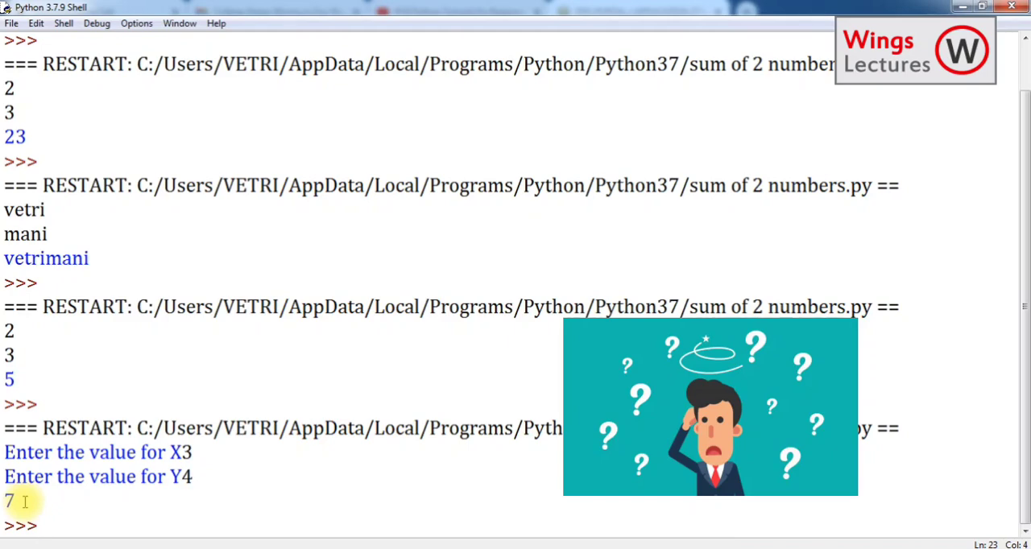
Step: Bring the 'sum of 2 numbers.py' editor window back in front of the shell
click(40, 526)
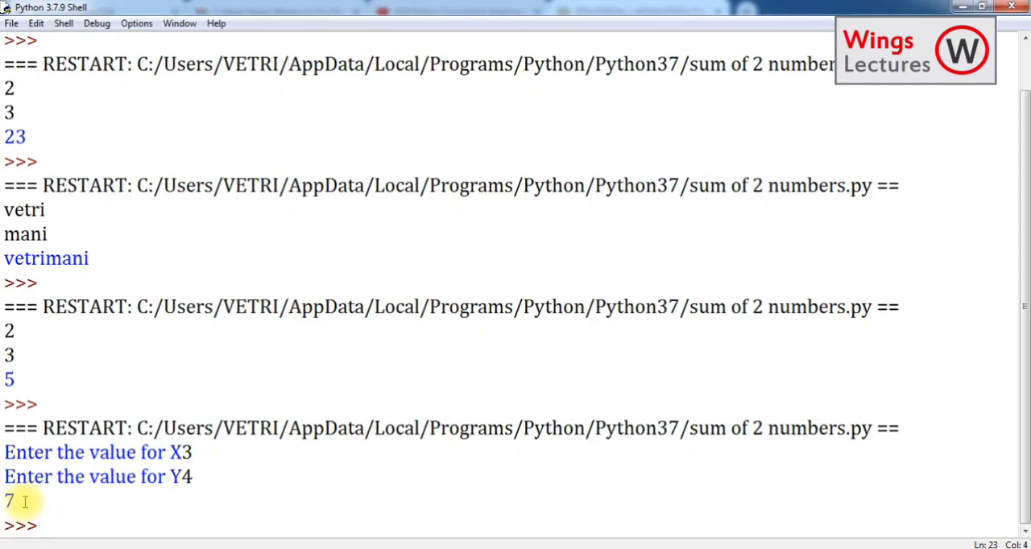
click(40, 525)
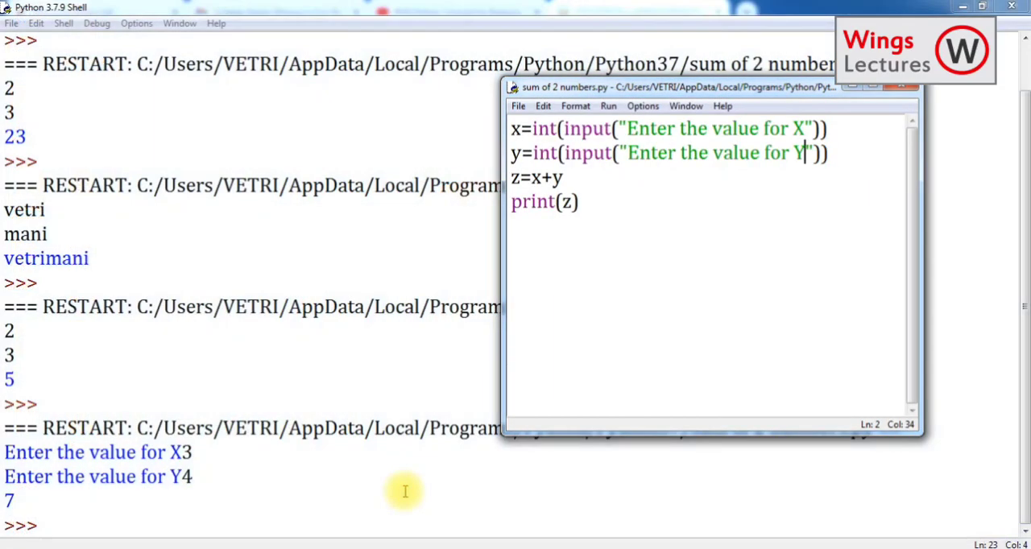
Step: Change print(z) to print("The sum of X and Y ", z) and add a trailing space to the prompts
click(567, 201)
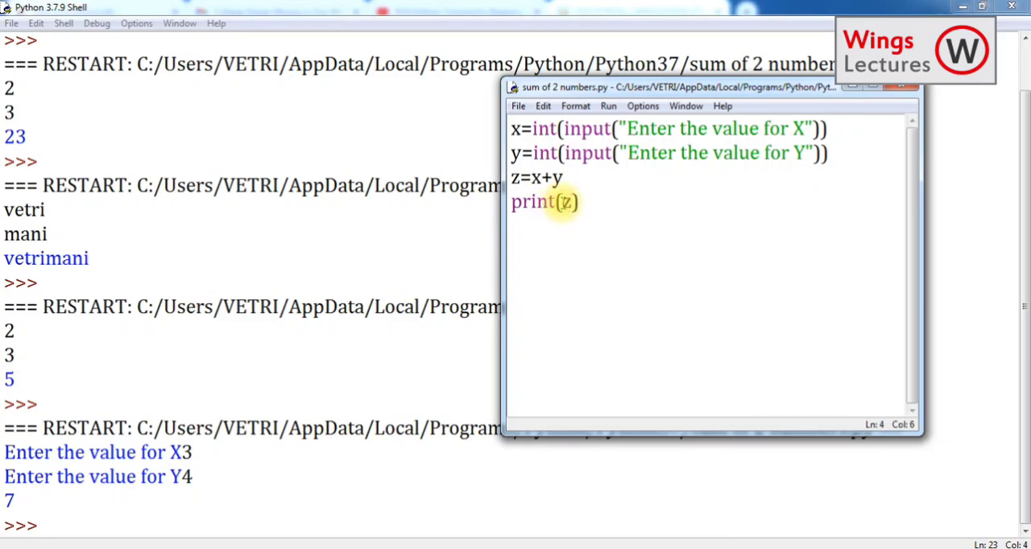
text(1)
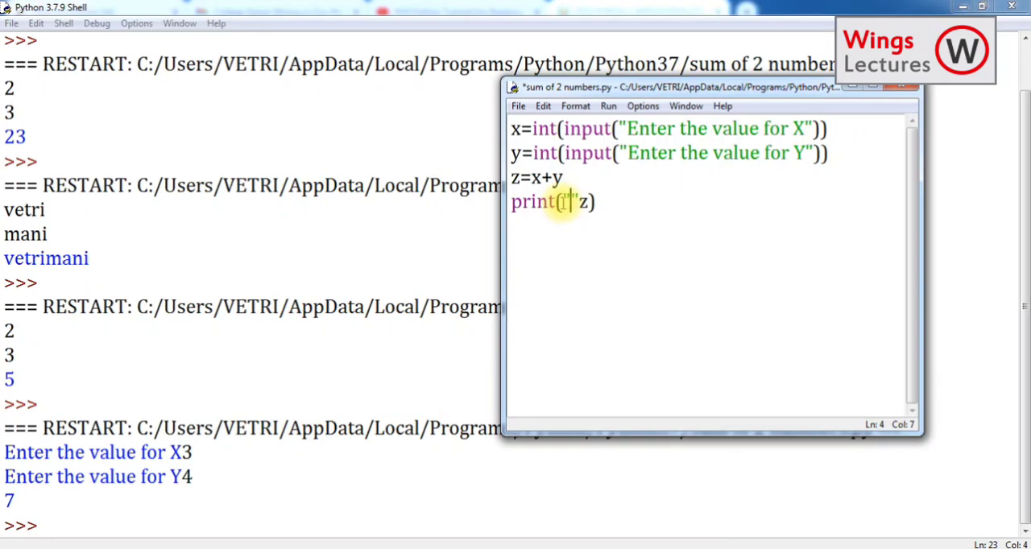
text(Th)
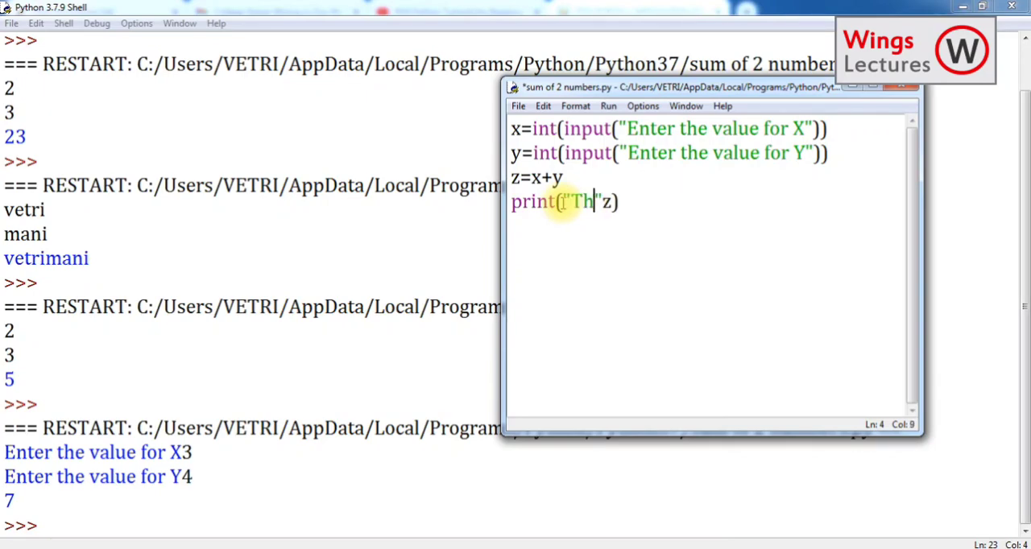
text(e sum)
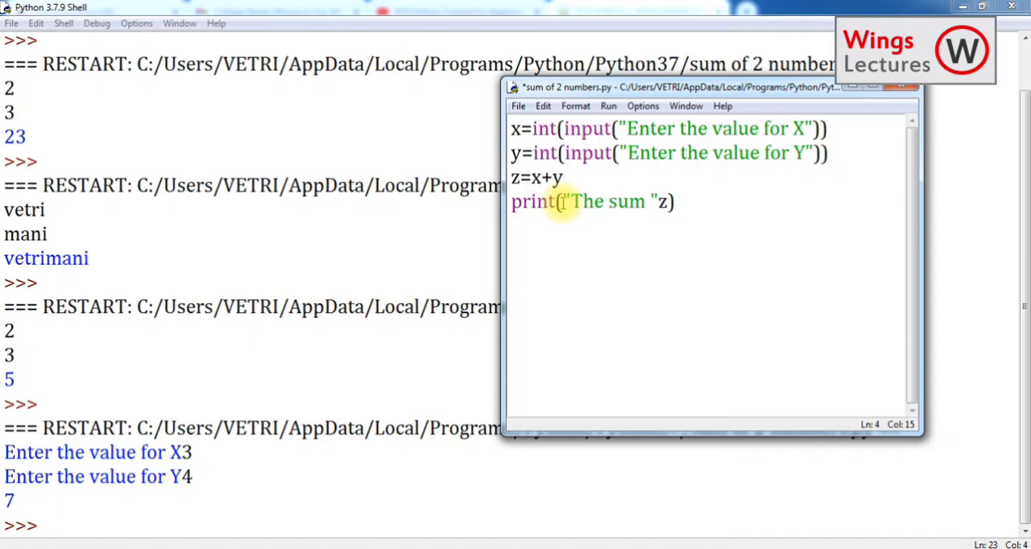
text(of X)
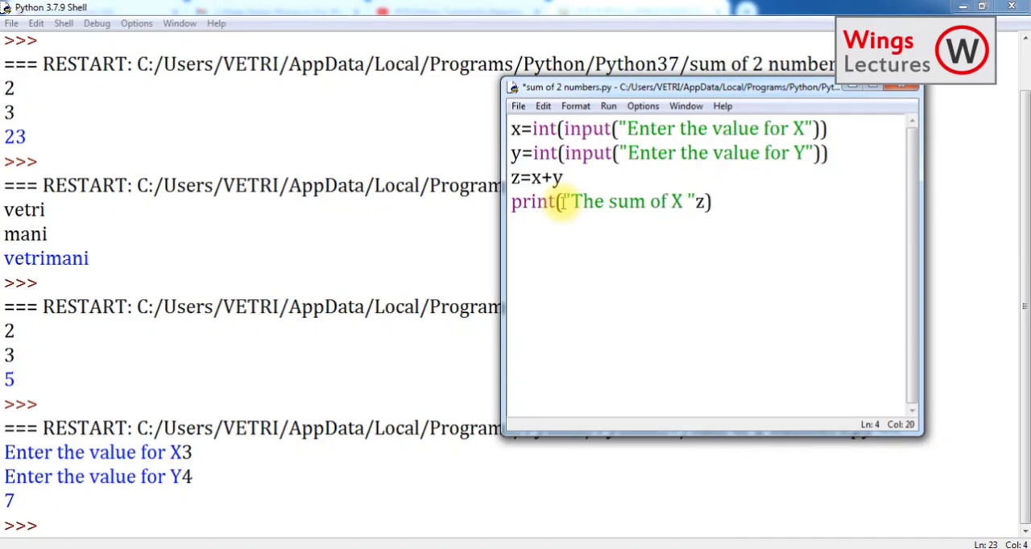
text(and Y)
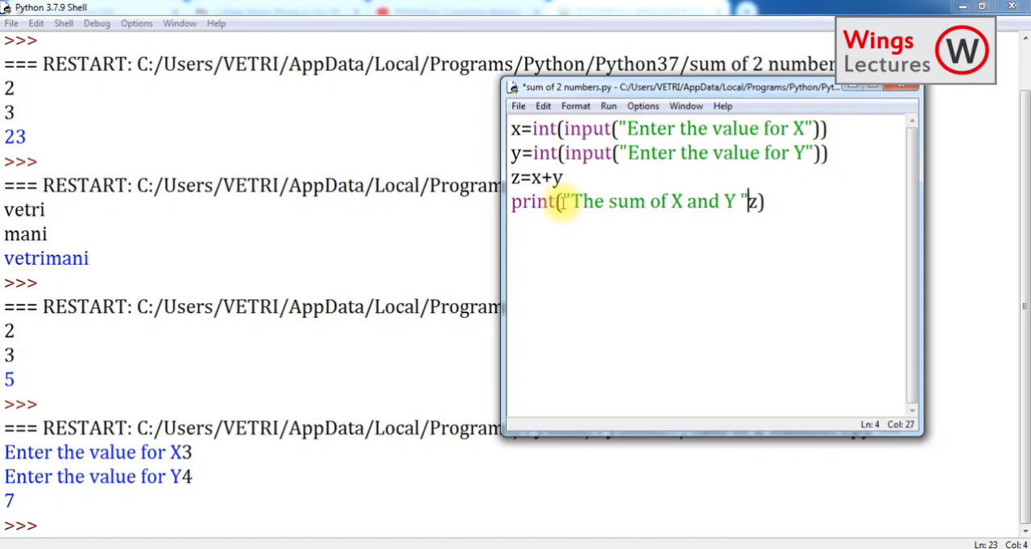
text(,)
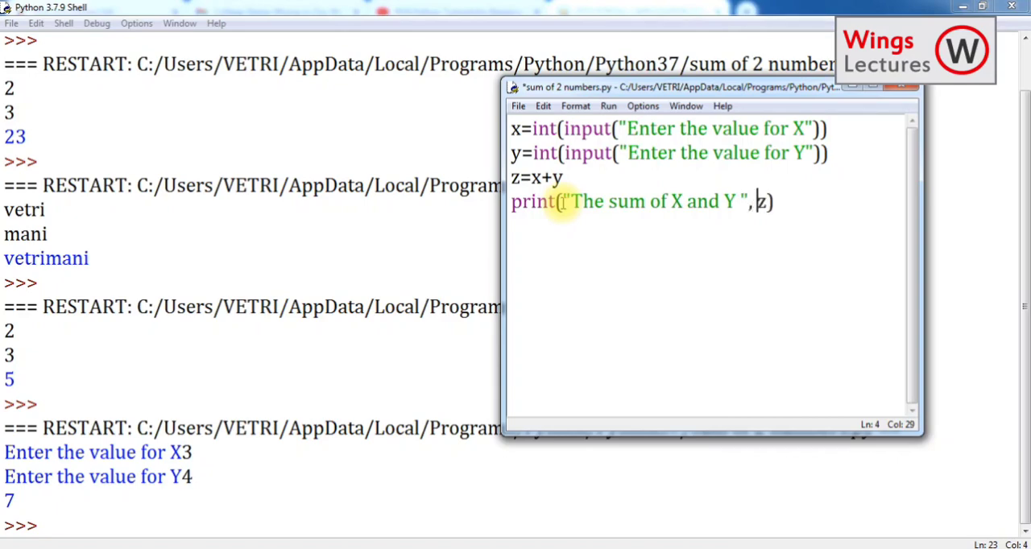
click(804, 129)
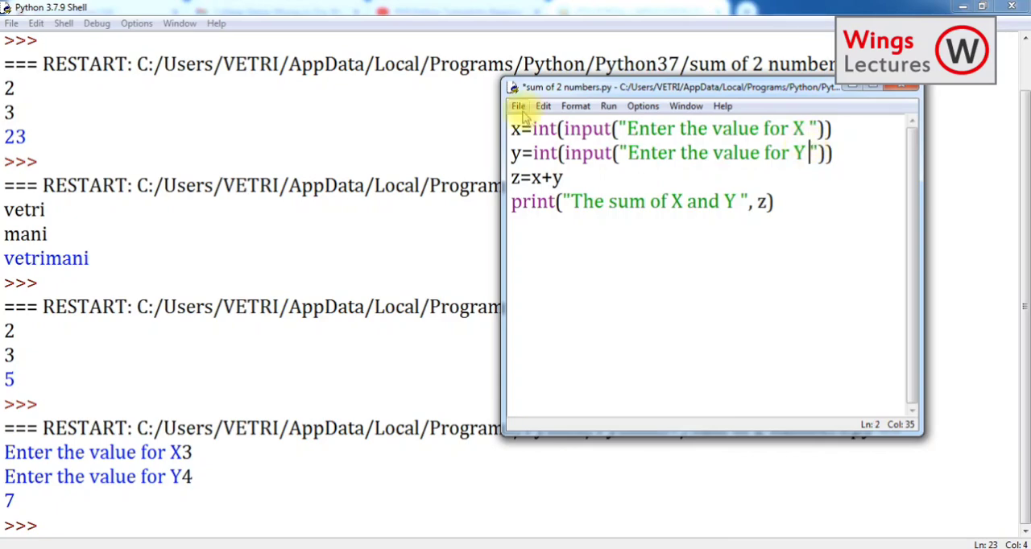
Step: Save and rerun the script, entering 3 and 4 to print 'The sum of X and Y 7'
click(609, 107)
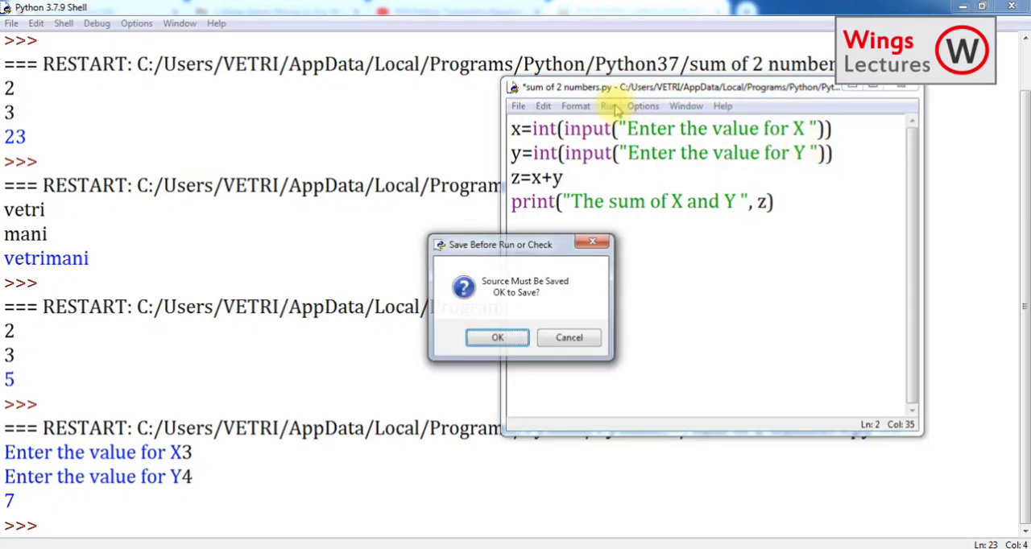
click(496, 339)
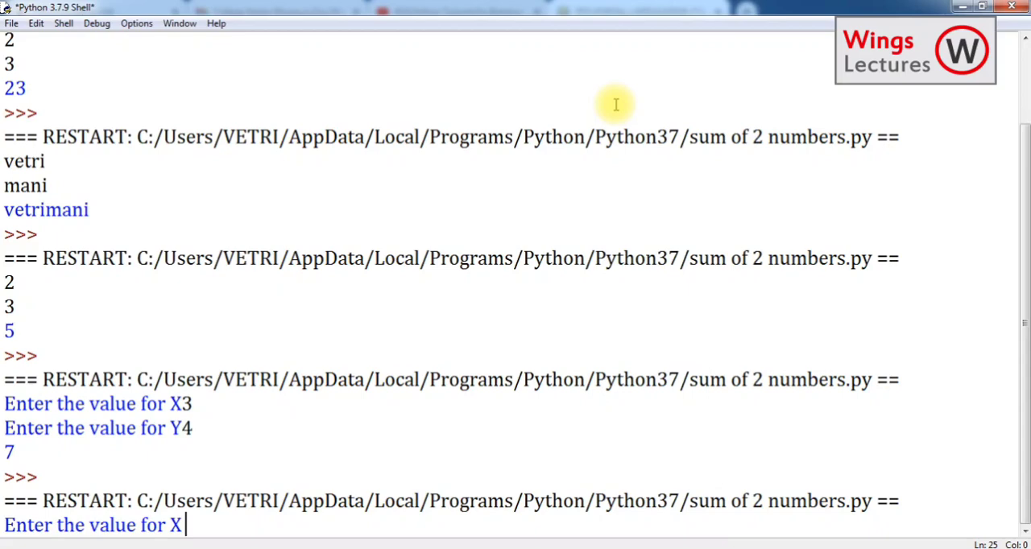
mouse_move(1022, 218)
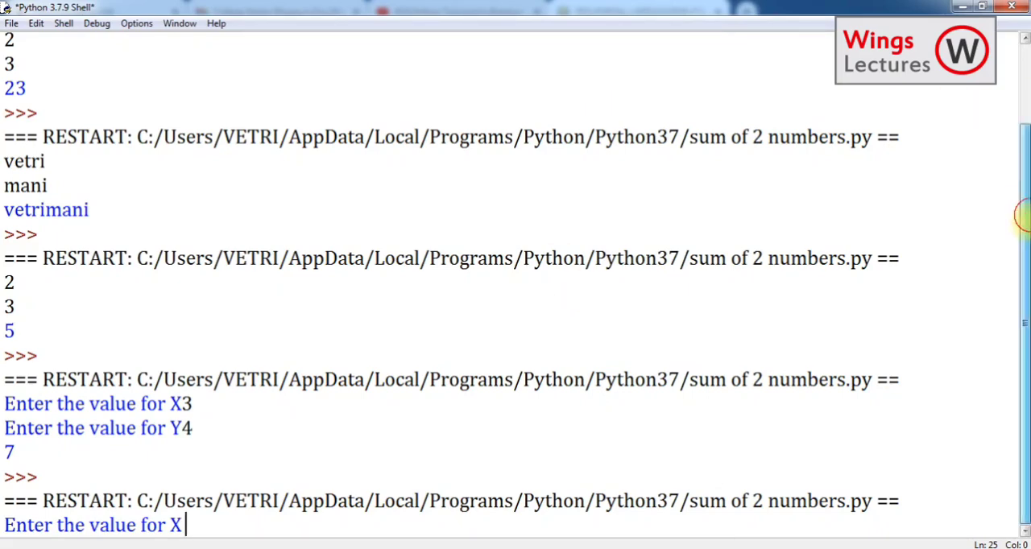
text(3)
text(4)
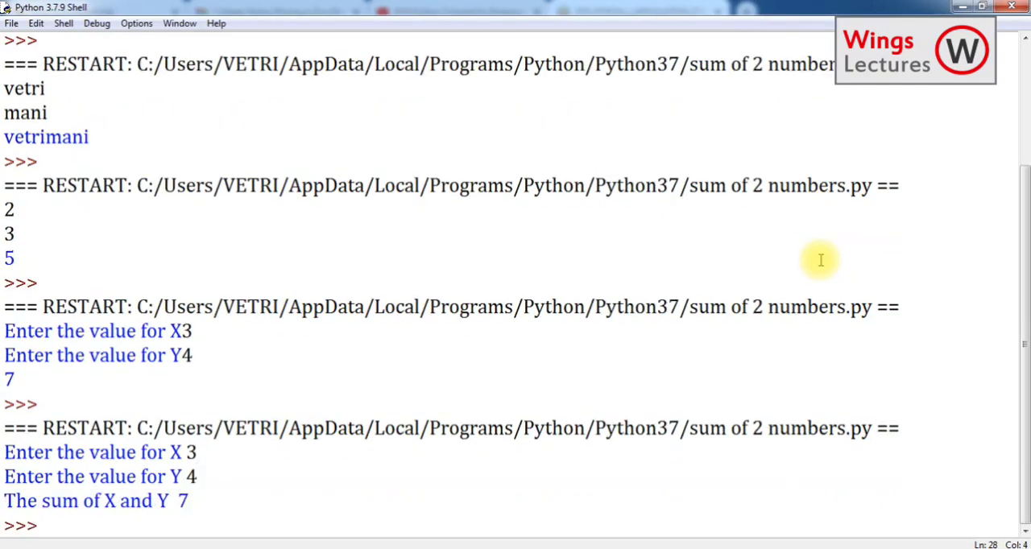
mouse_move(80, 477)
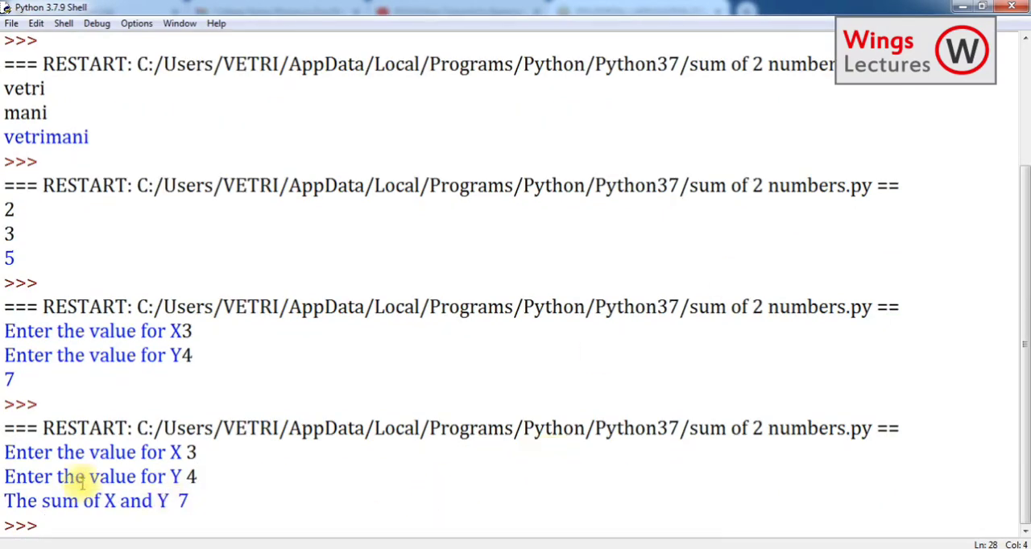
mouse_move(197, 500)
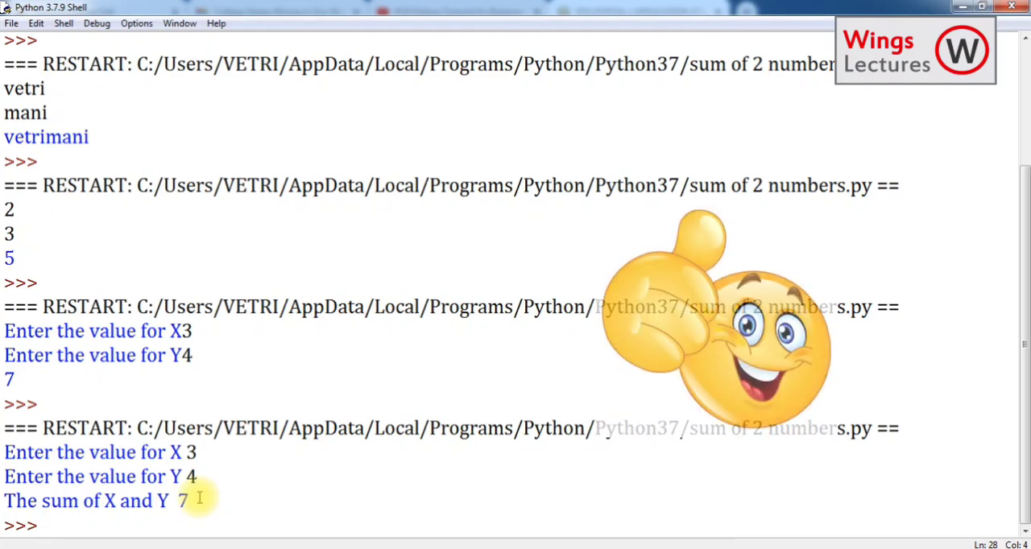
click(40, 525)
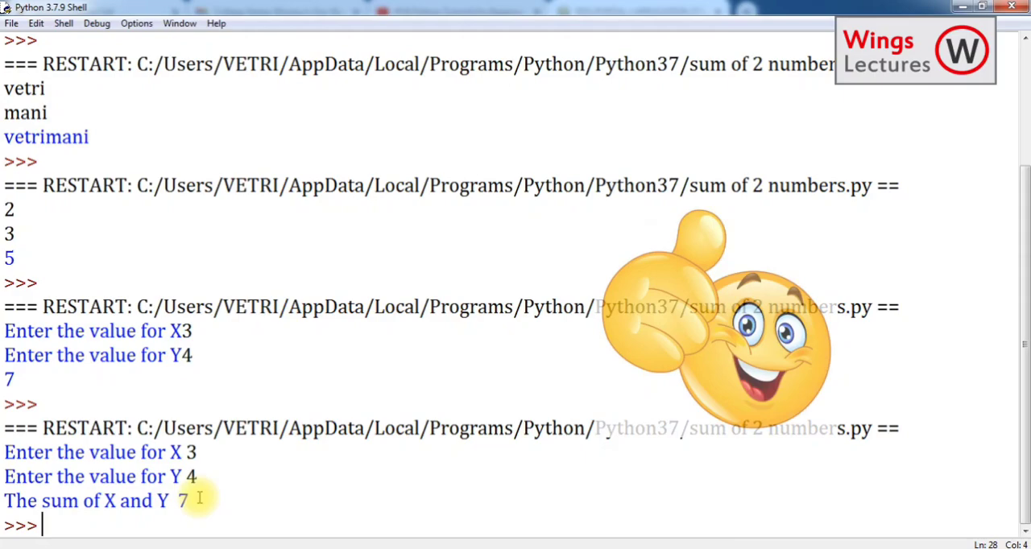